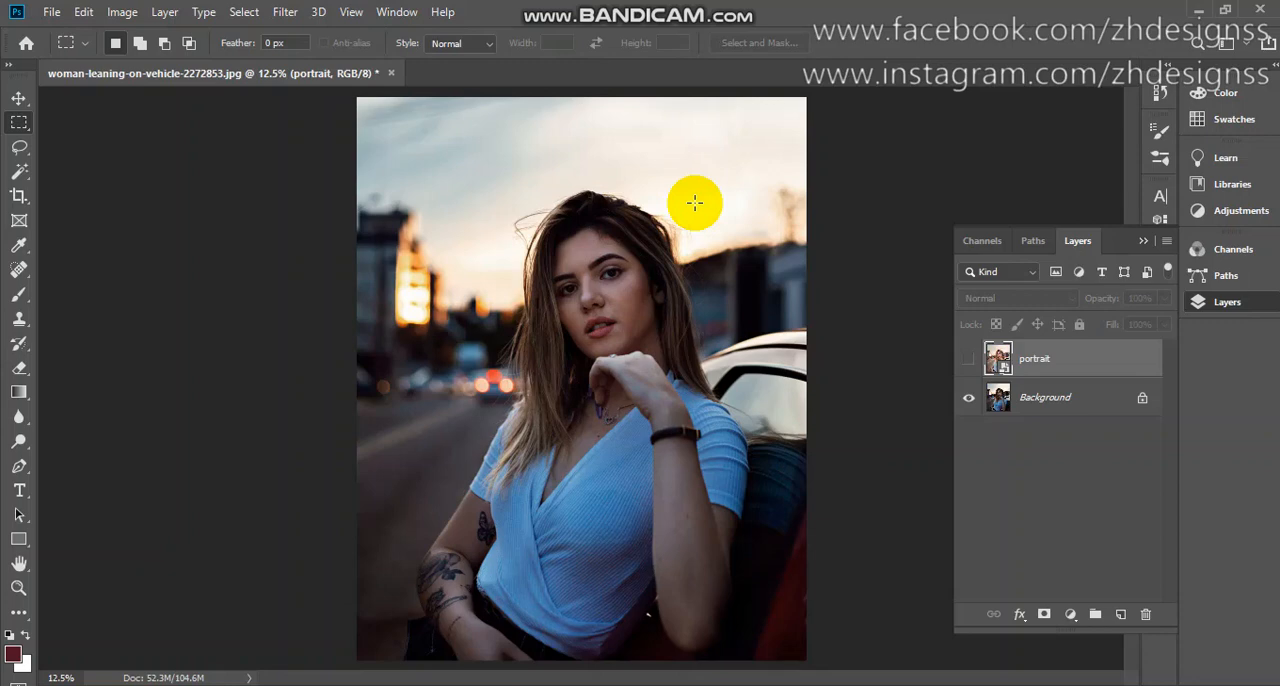
Show the finished retouched 'portrait' layer over the darker original photo.
left_click(18, 98)
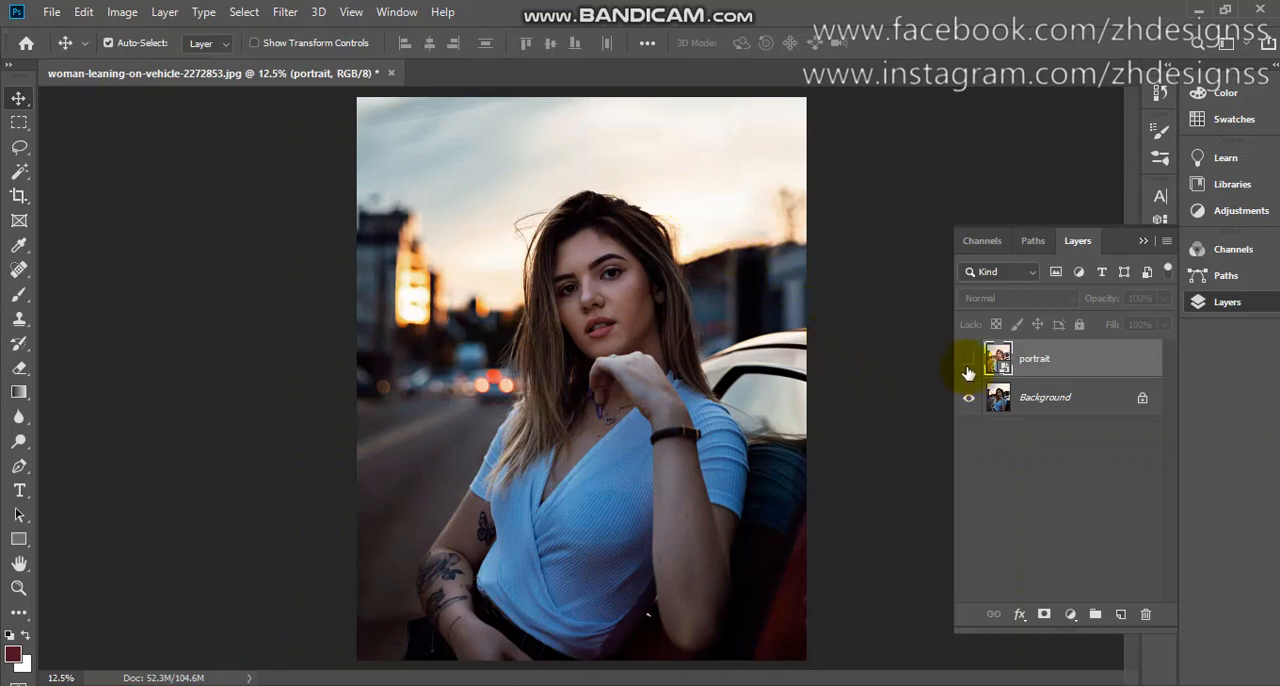
left_click(968, 360)
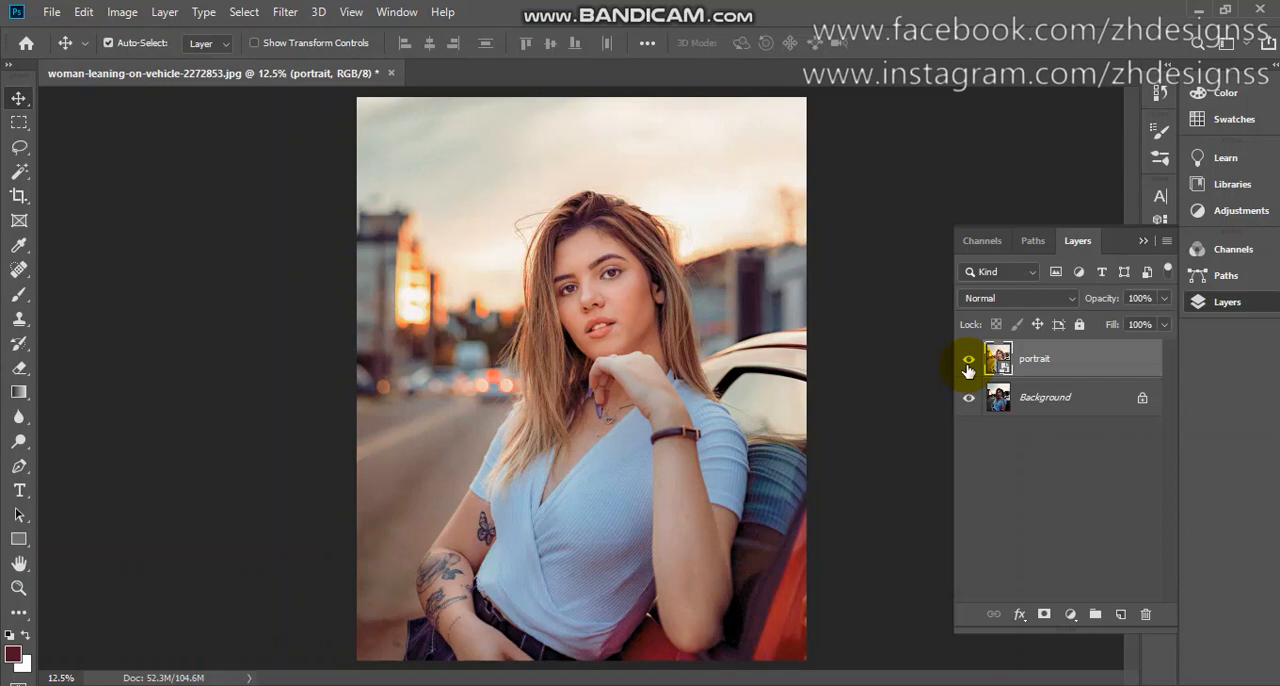
mouse_move(968, 372)
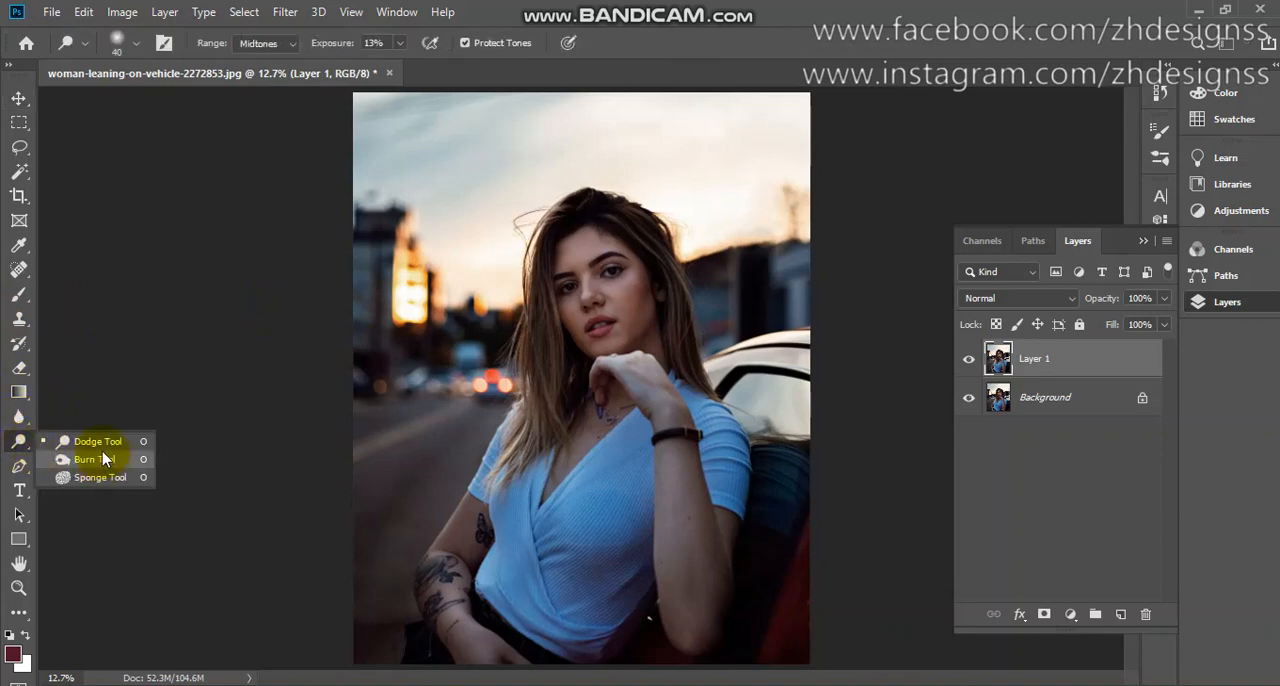
mouse_move(96, 442)
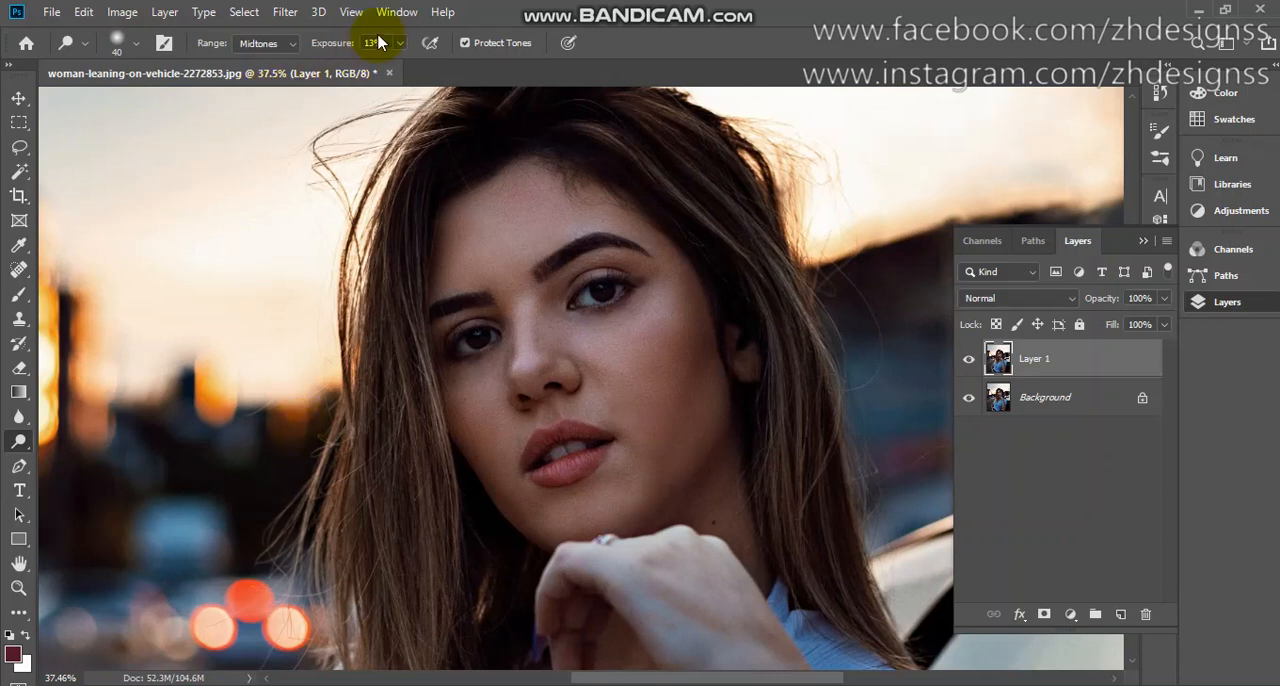
Dodge the eye on the right of the face with Exposure raised to 35%.
left_click(400, 44)
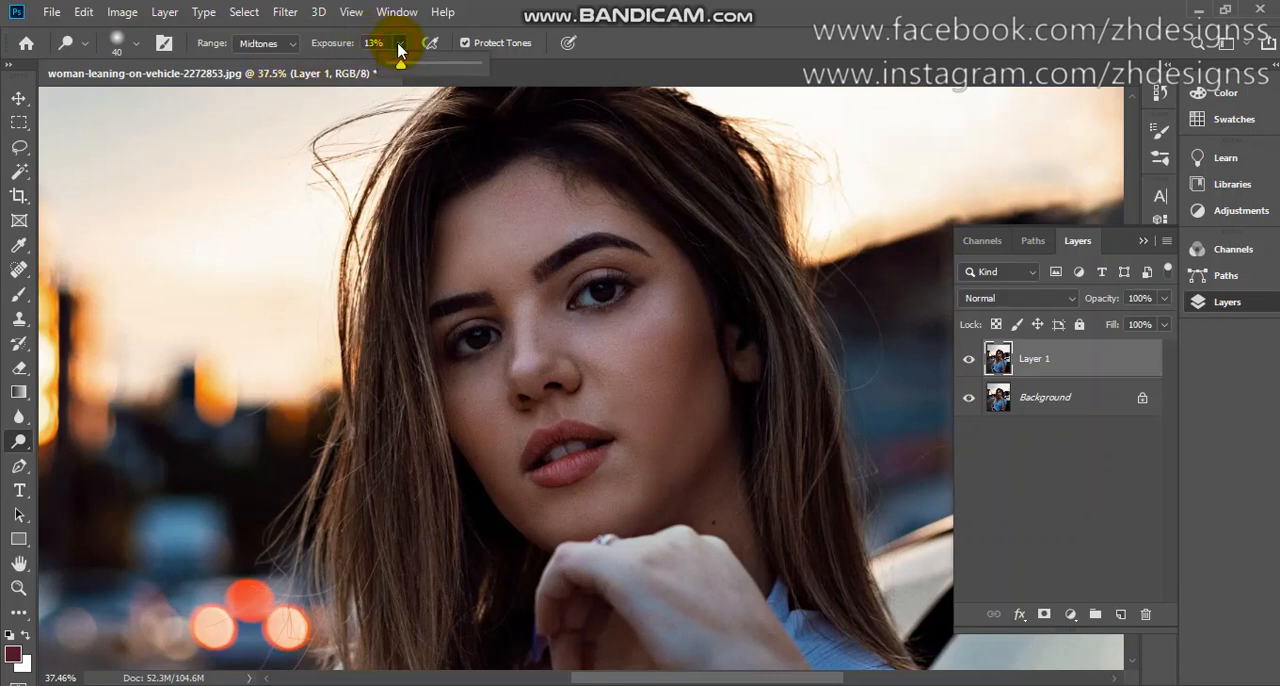
left_click_drag(398, 52, 410, 68)
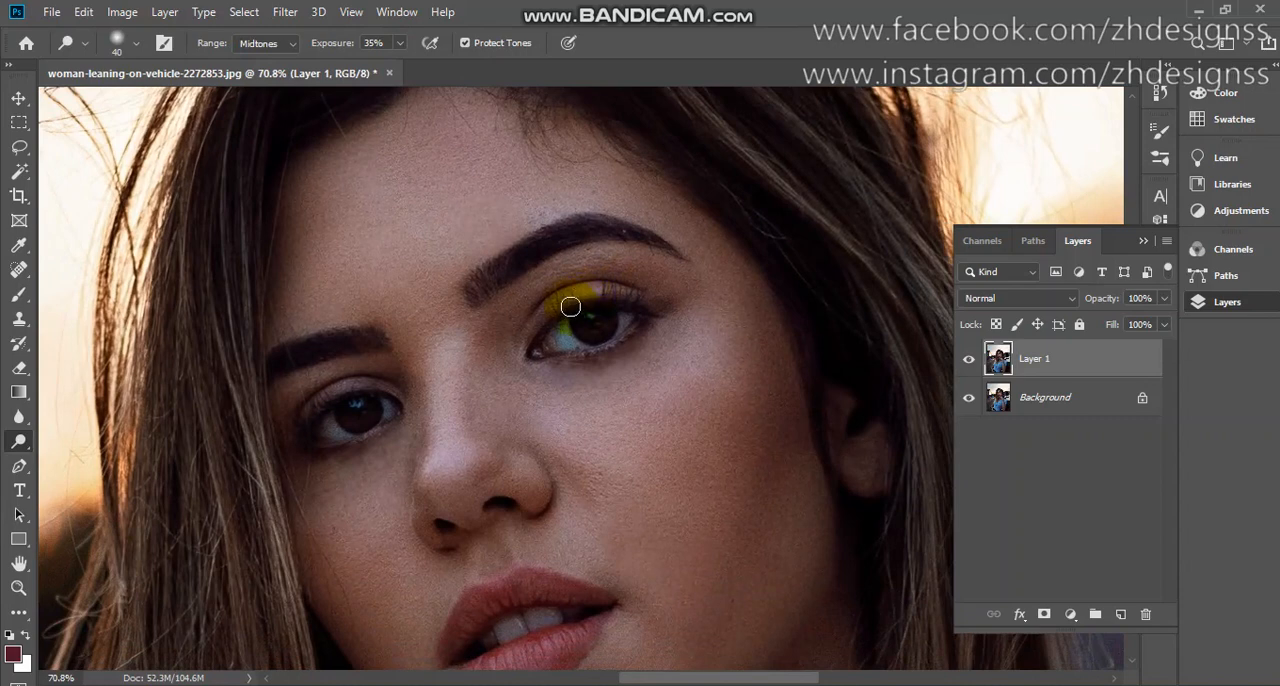
left_click_drag(570, 308, 596, 340)
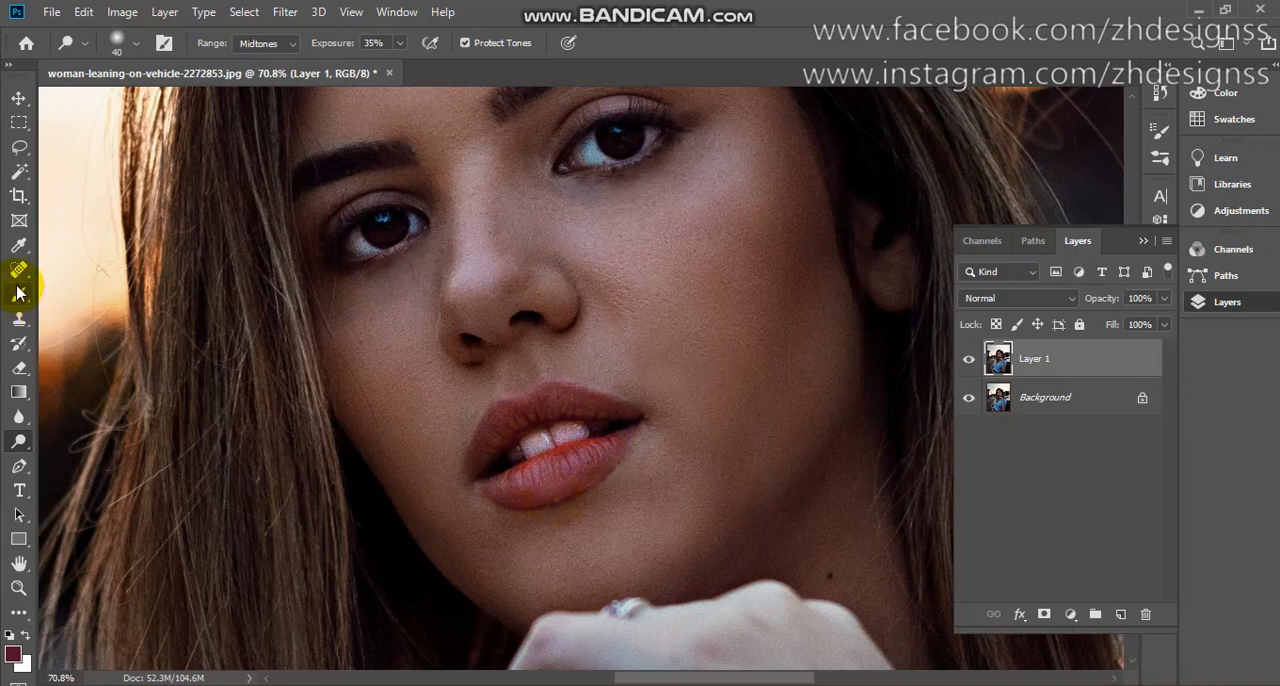
Heal the small blemish below her lower lip with the Spot Healing Brush.
left_click(18, 270)
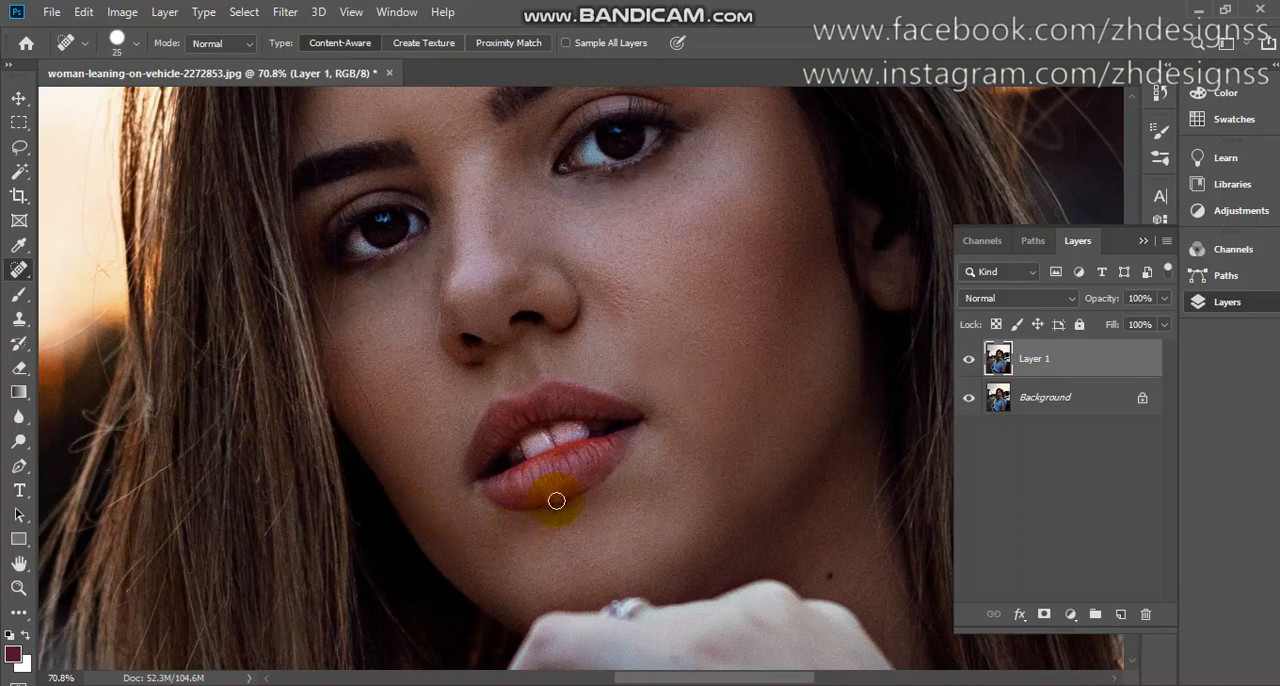
left_click_drag(556, 500, 582, 548)
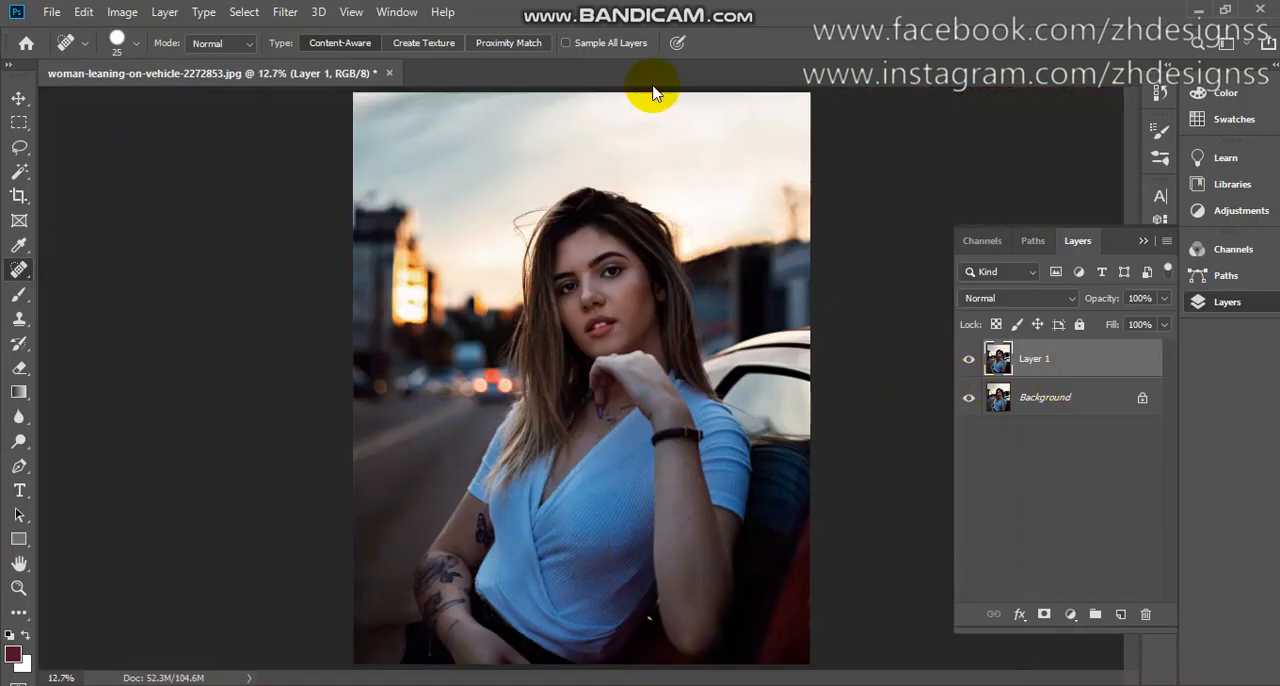
left_click(284, 12)
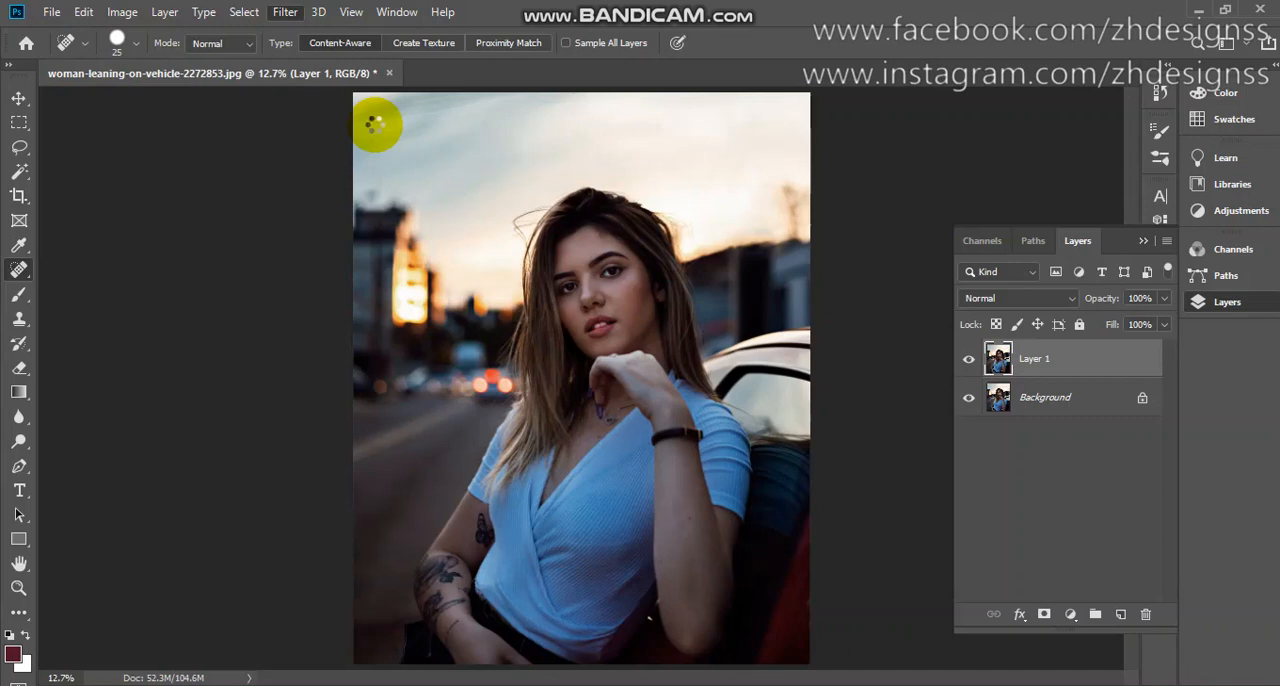
In Camera Raw Basic, set Temperature +9, Exposure +0.25 and lift the highlights.
left_click(284, 12)
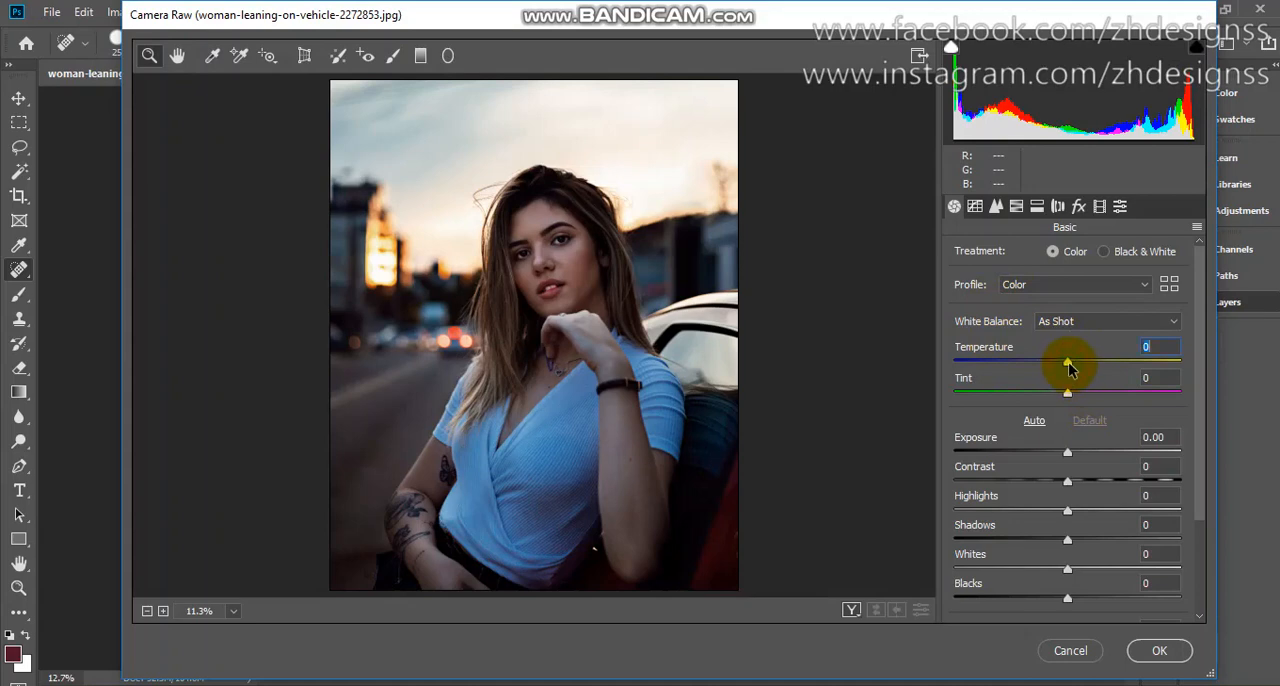
left_click_drag(1068, 364, 1078, 364)
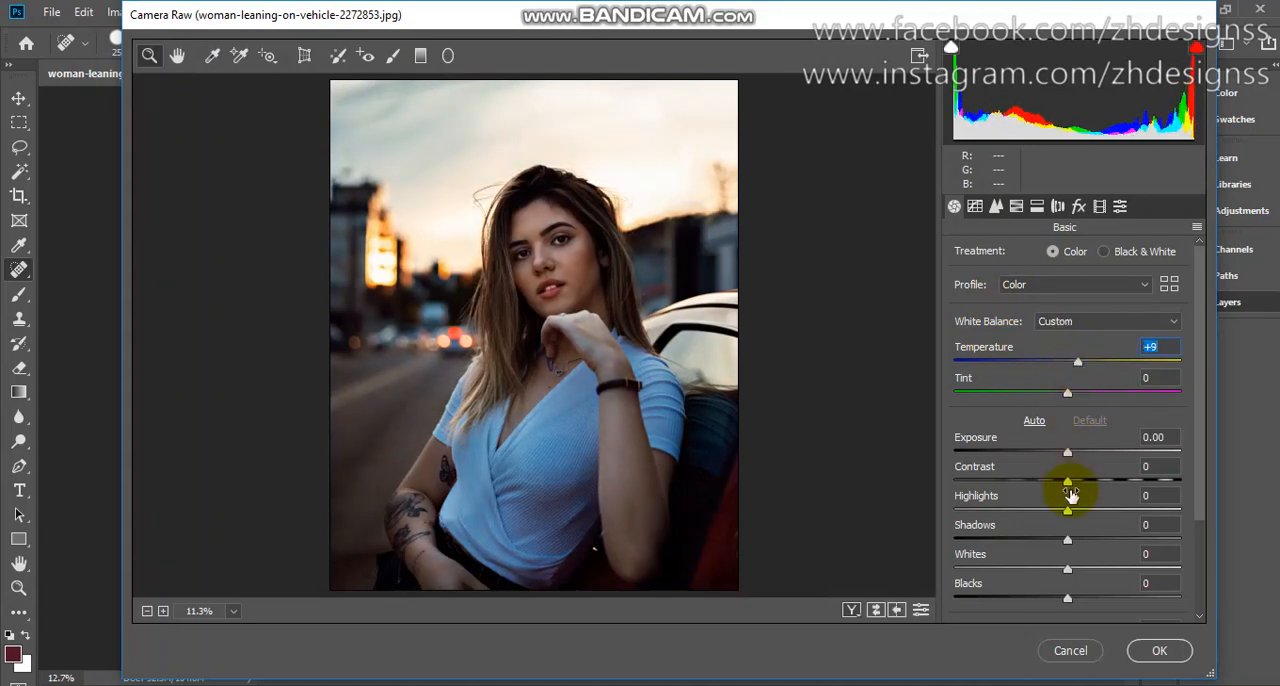
left_click_drag(1068, 452, 1072, 452)
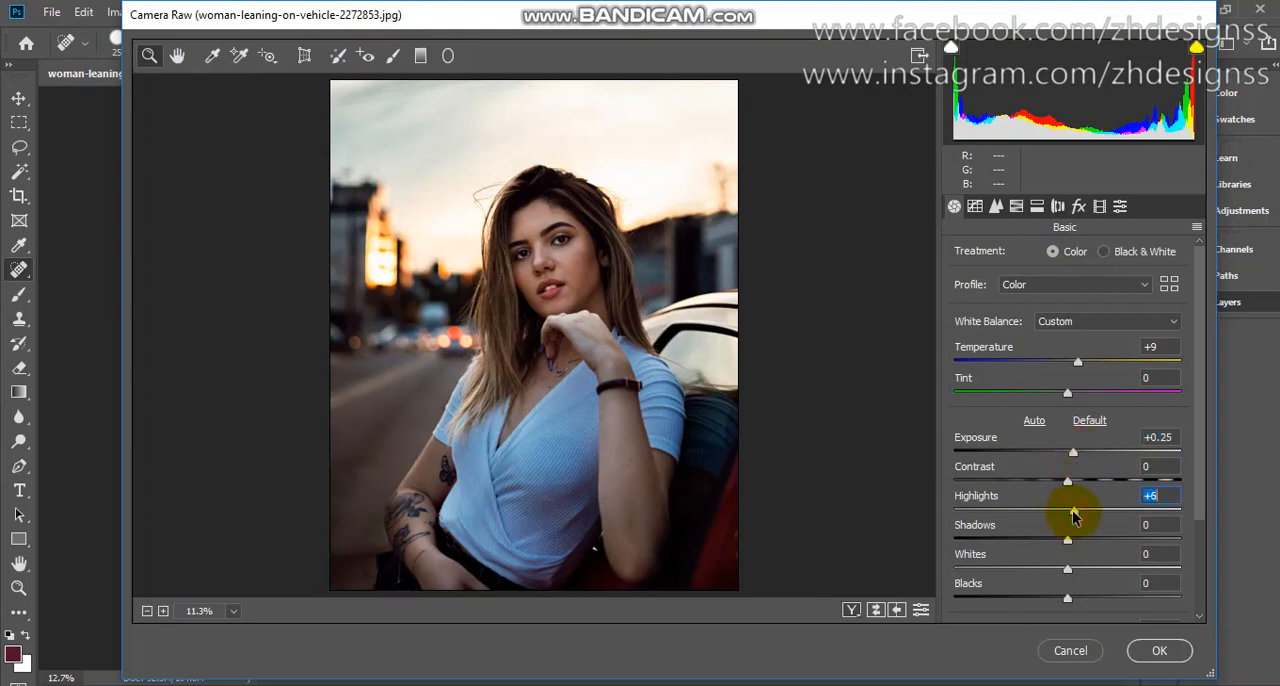
left_click_drag(1068, 510, 1080, 510)
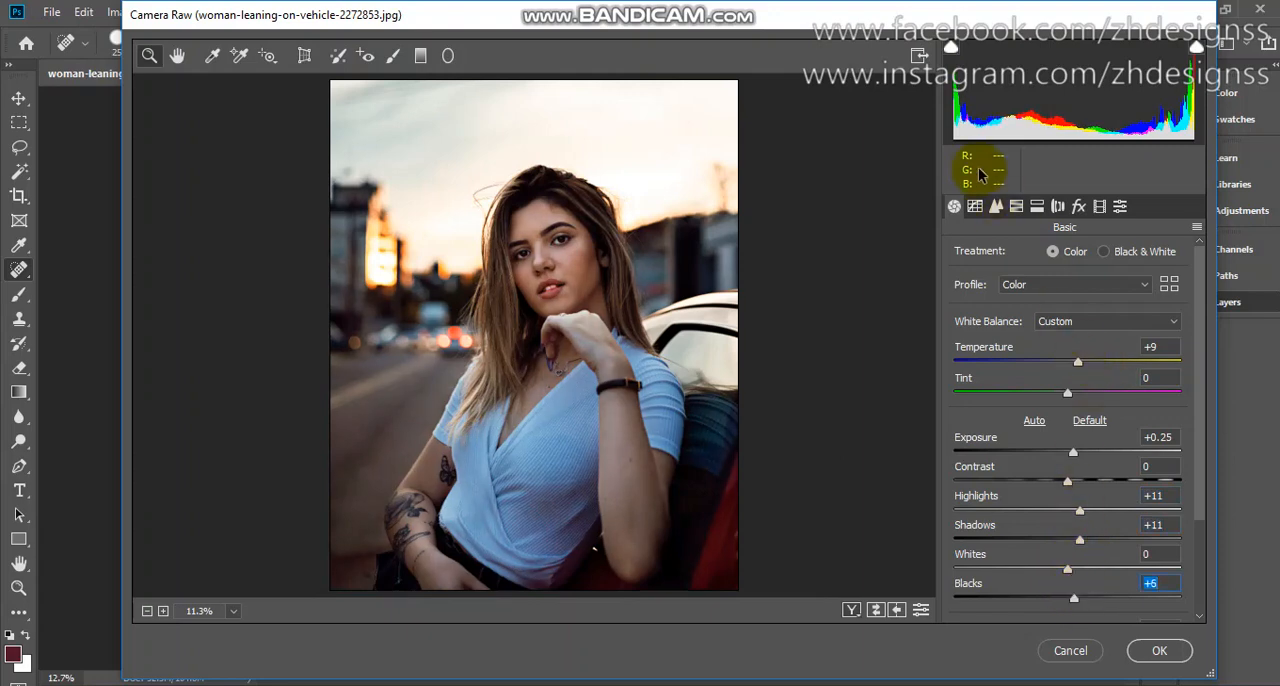
Raise the tone-curve Lights +12, Darks +7 and Shadows +6, then move to HSL.
left_click(996, 206)
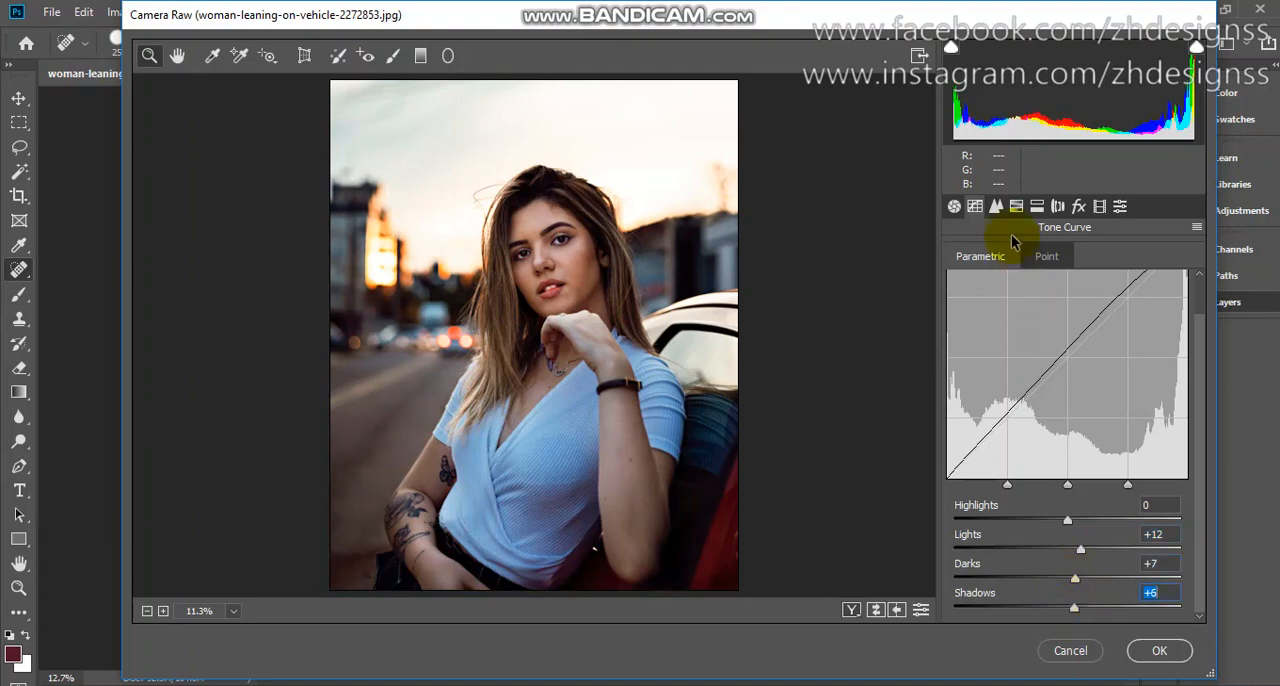
left_click(1016, 208)
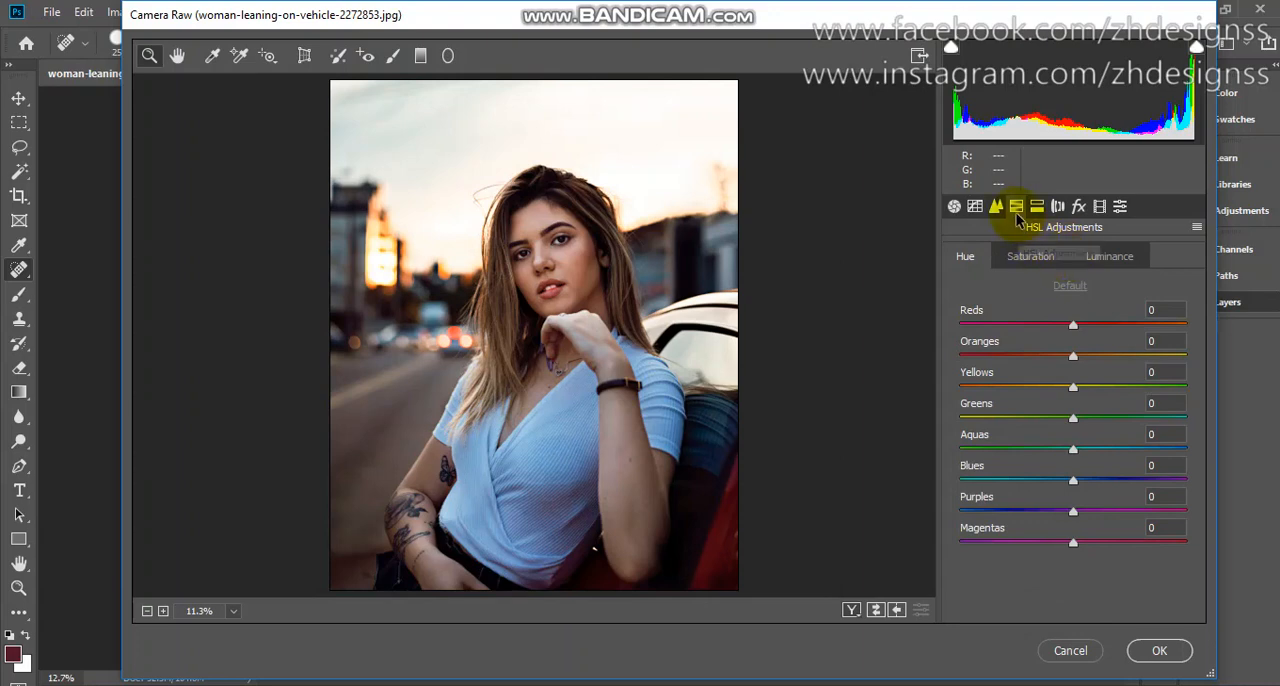
mouse_move(1016, 208)
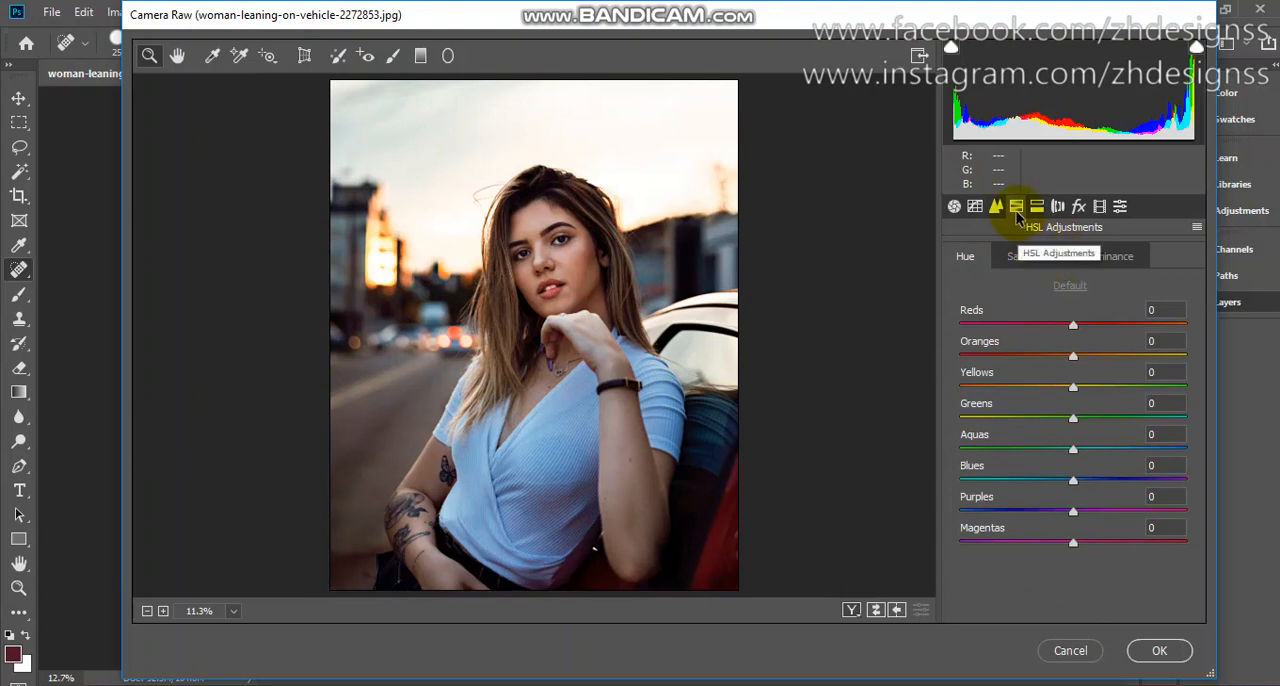
Raise HSL saturation to Reds +12, Oranges +18, Yellows +18.
left_click(1030, 256)
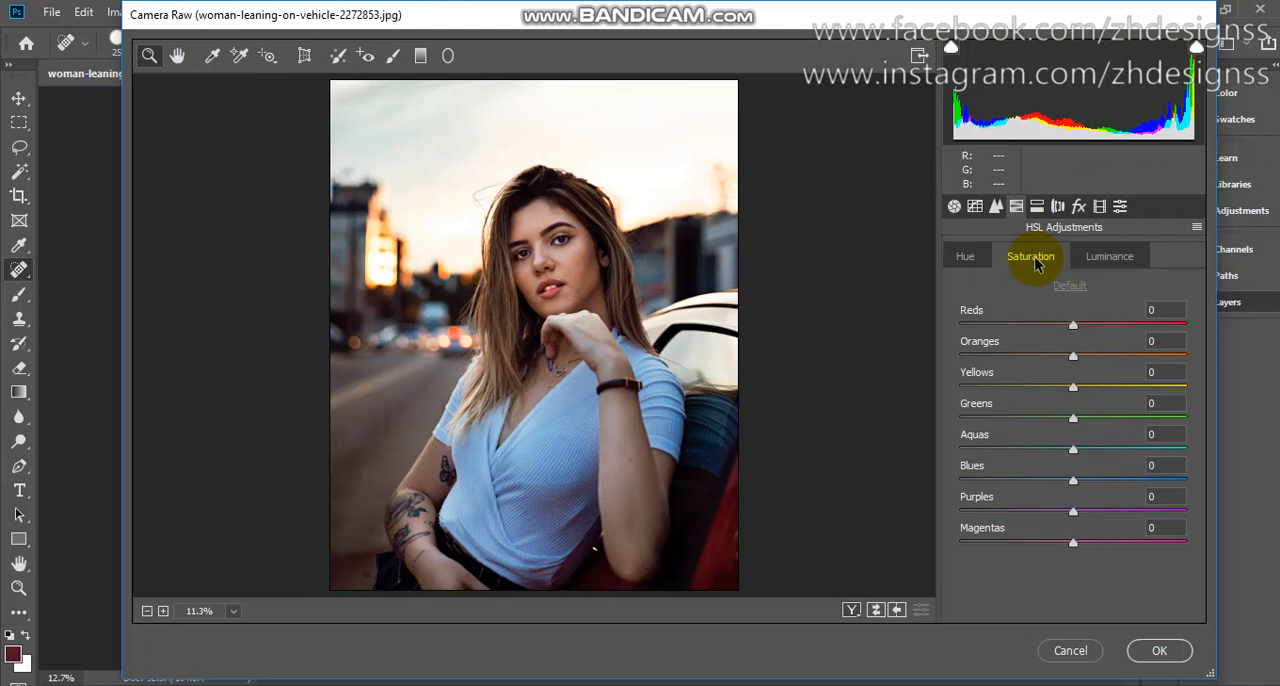
mouse_move(1078, 336)
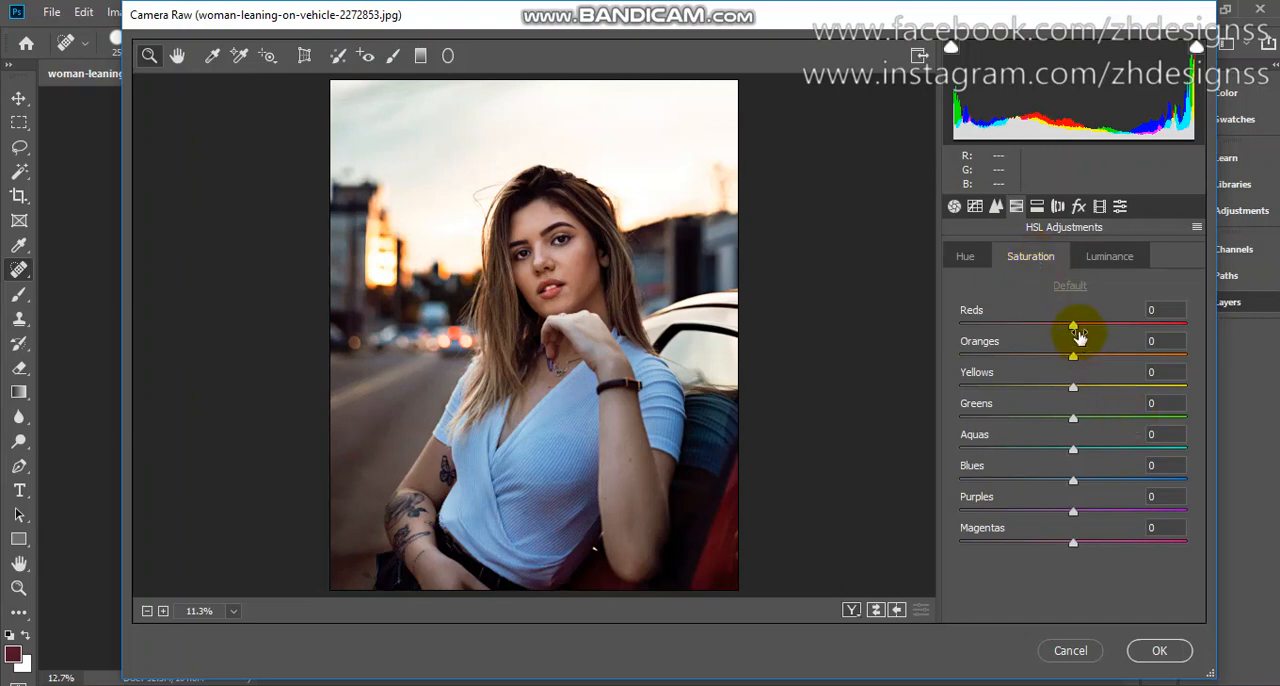
left_click_drag(1072, 324, 1082, 324)
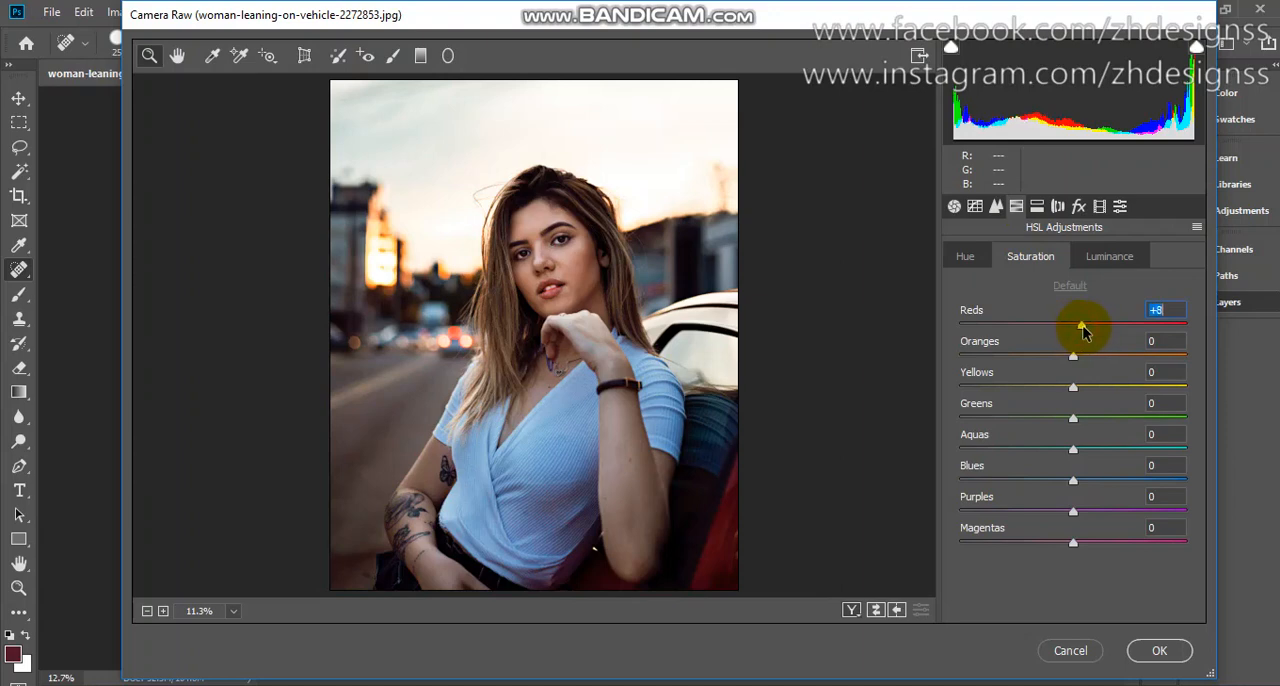
left_click_drag(1080, 324, 1086, 324)
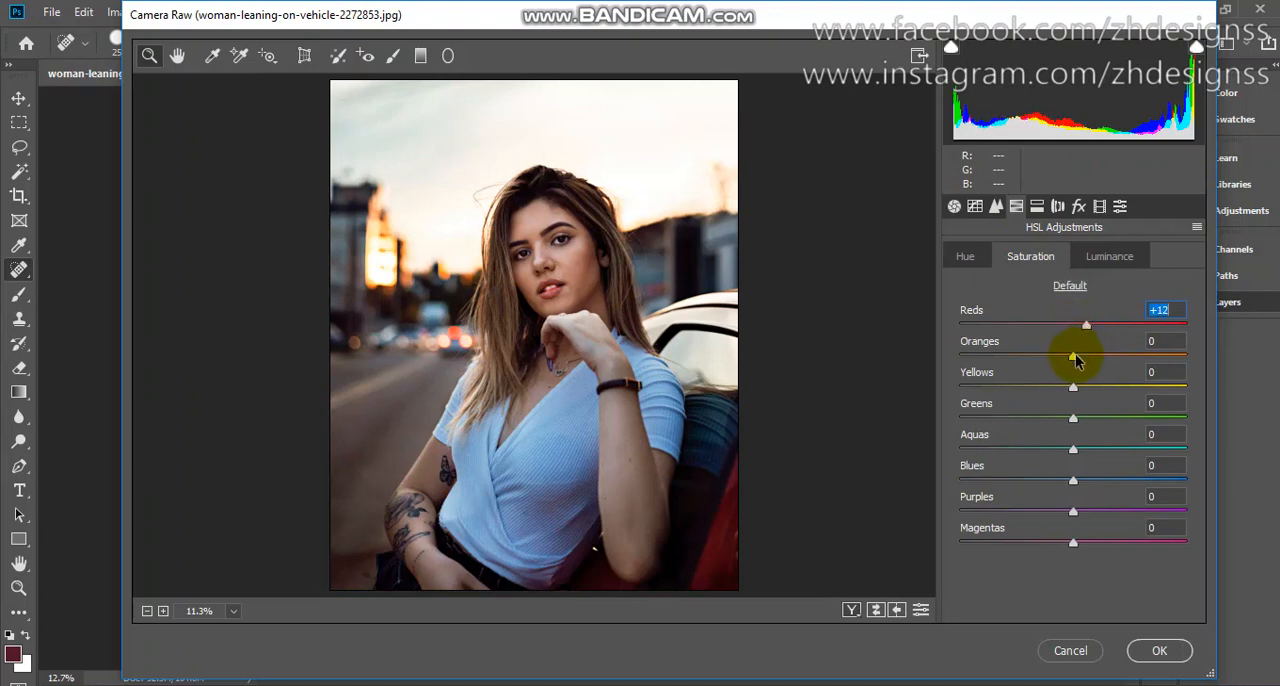
left_click_drag(1072, 356, 1092, 356)
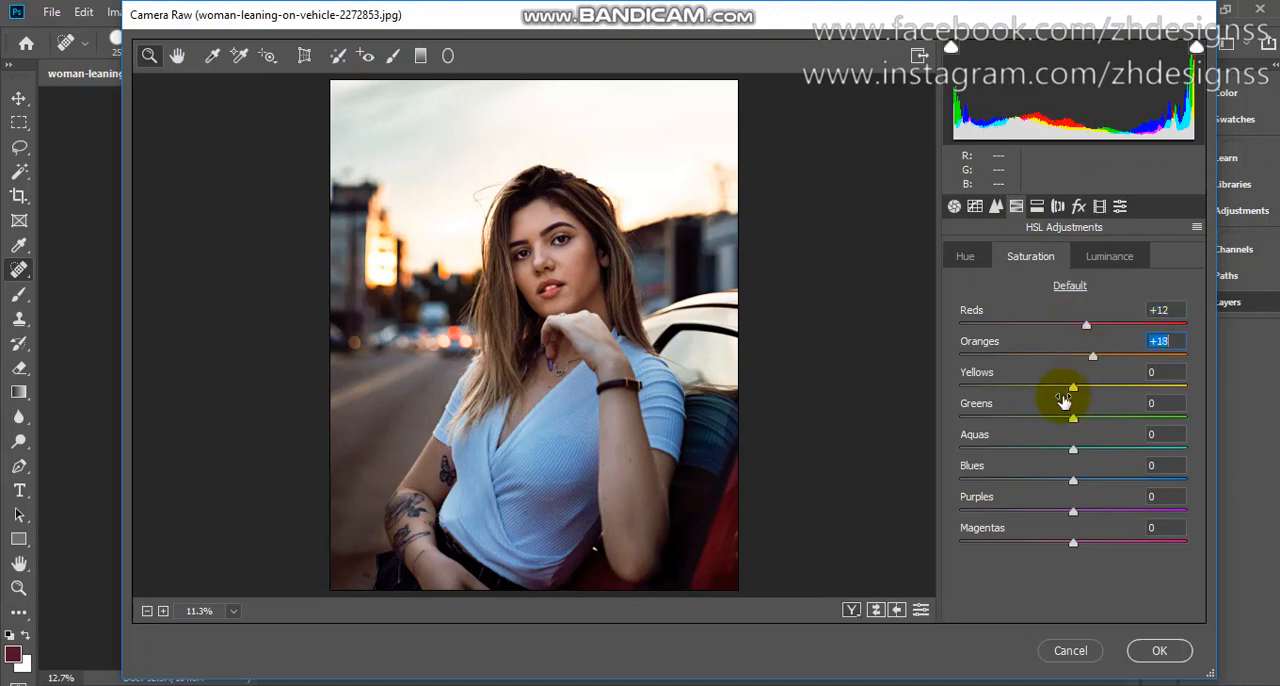
left_click_drag(1072, 388, 1092, 388)
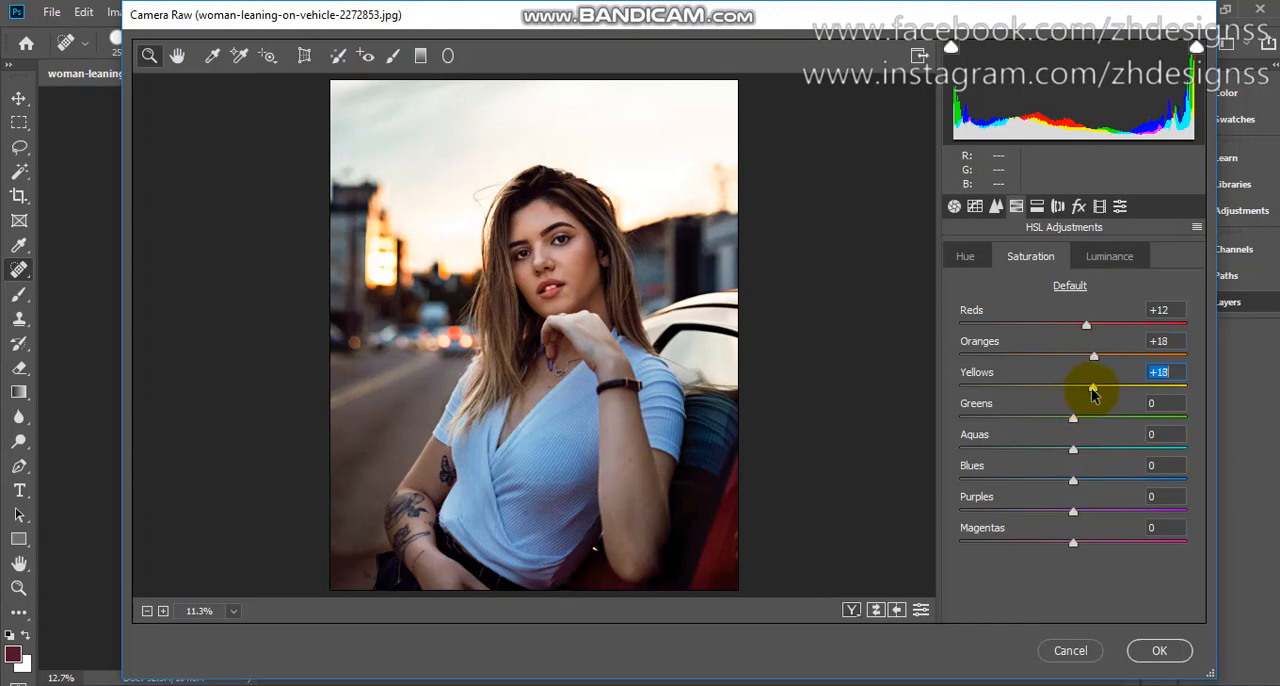
Shift hues to Reds +11, Oranges -1, Yellows -4.
left_click(964, 256)
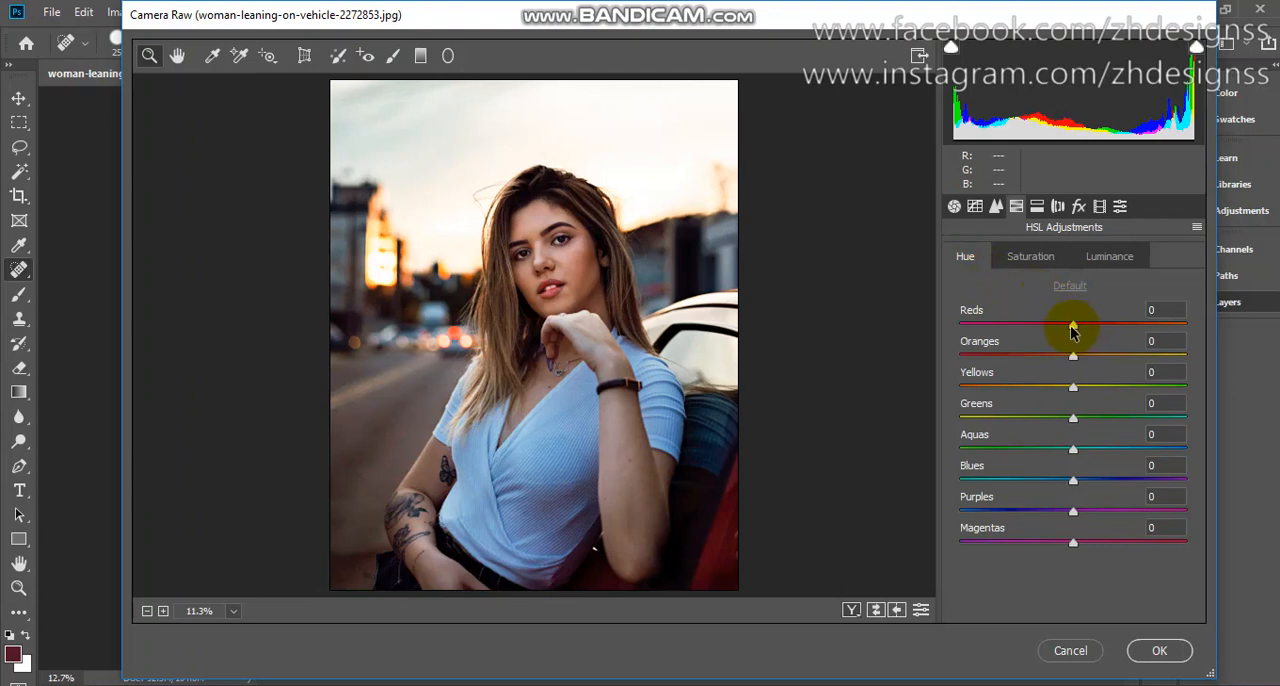
left_click_drag(1072, 324, 1086, 324)
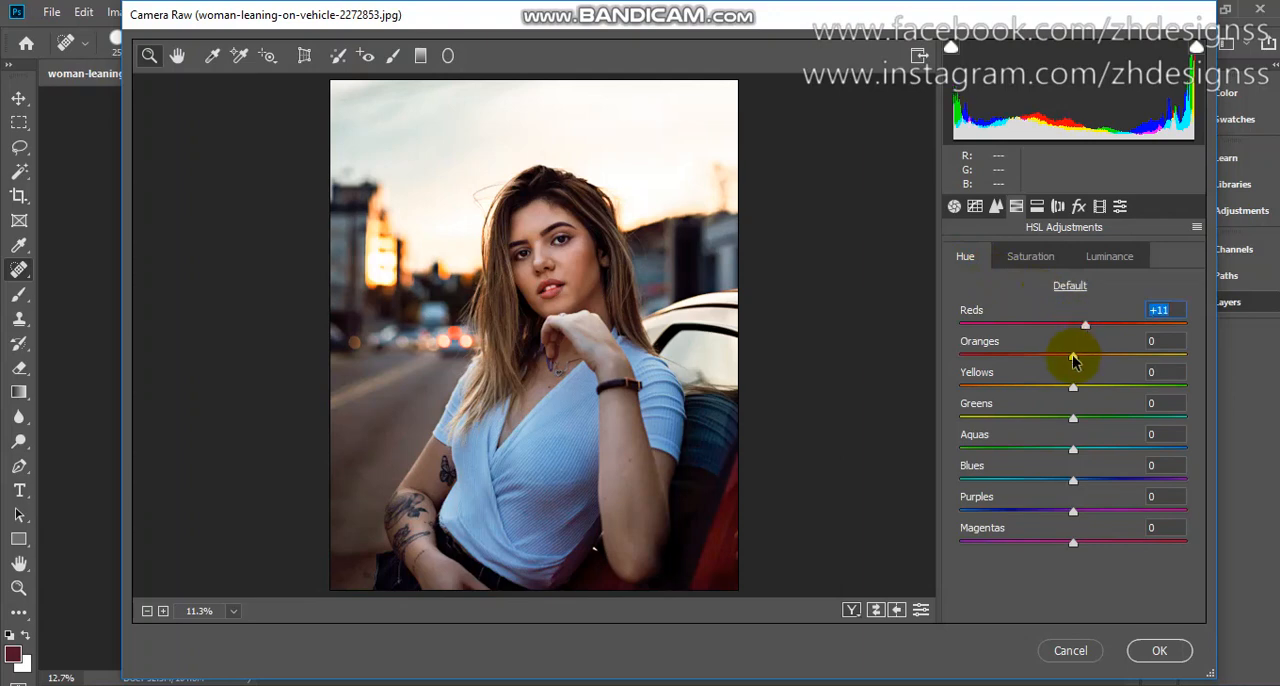
left_click_drag(1072, 356, 1052, 356)
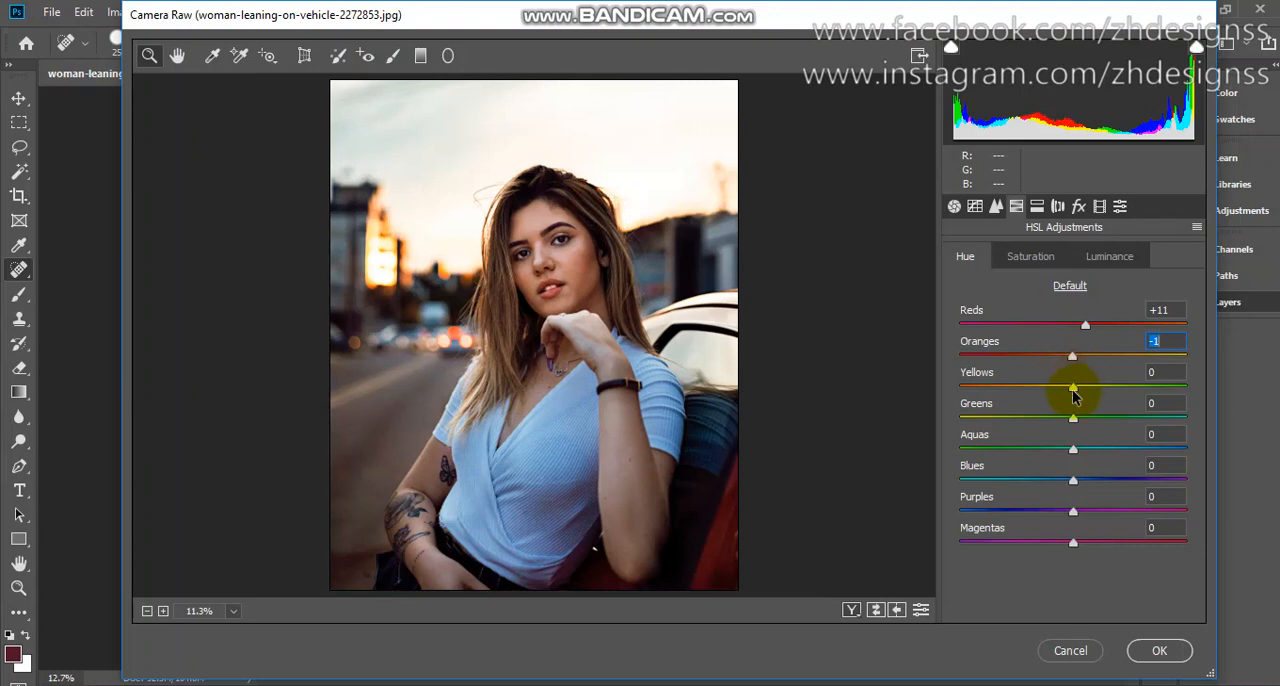
left_click_drag(1072, 388, 1064, 388)
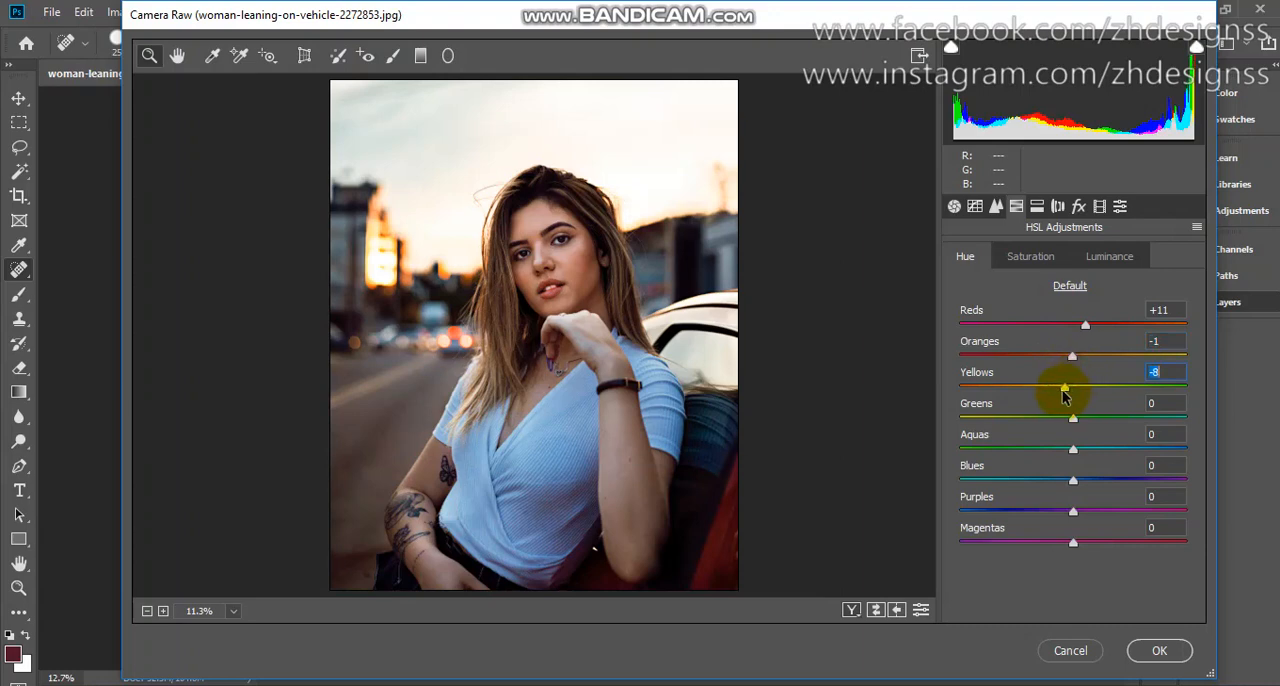
mouse_move(1160, 656)
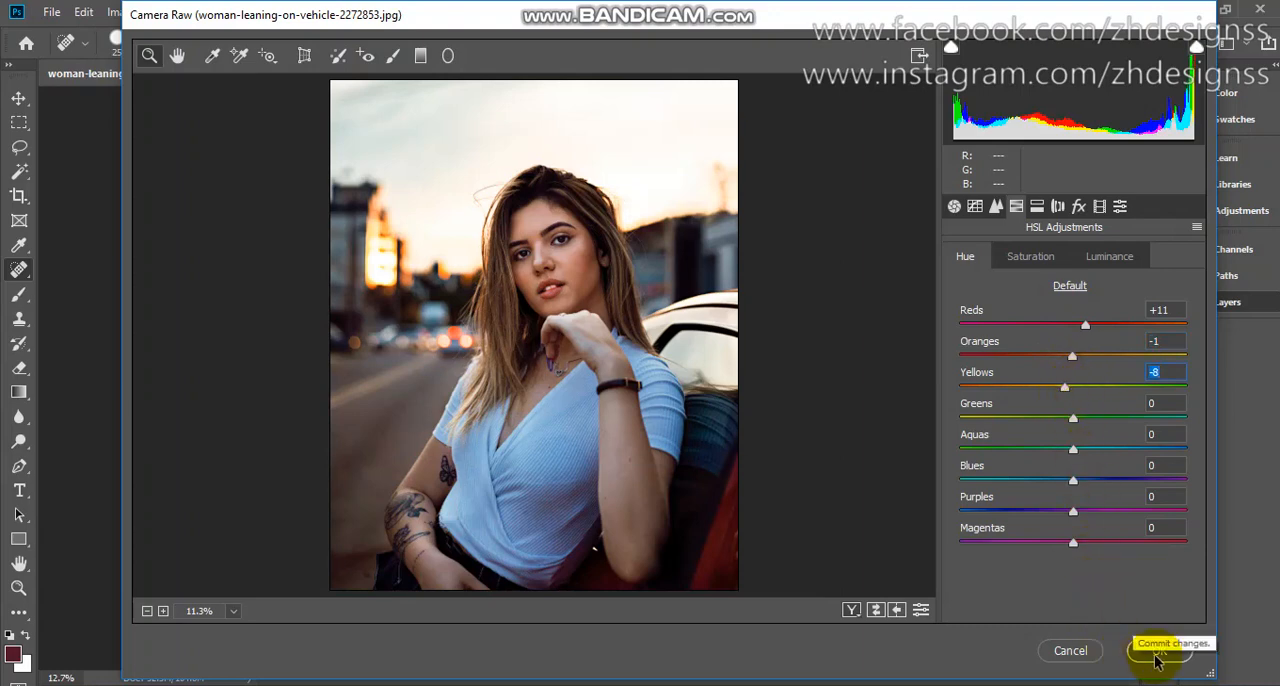
Commit the Camera Raw grade to Layer 1, compare before/after, and duplicate it with Ctrl+J.
left_click(1160, 652)
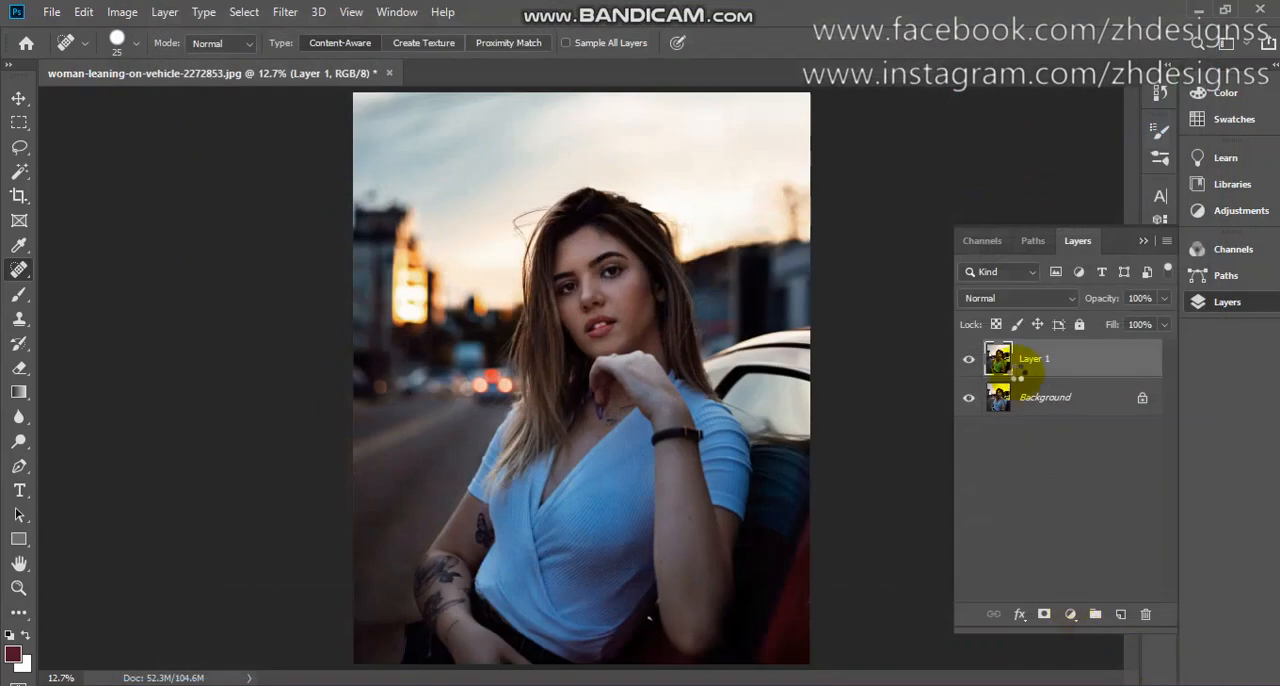
left_click(968, 360)
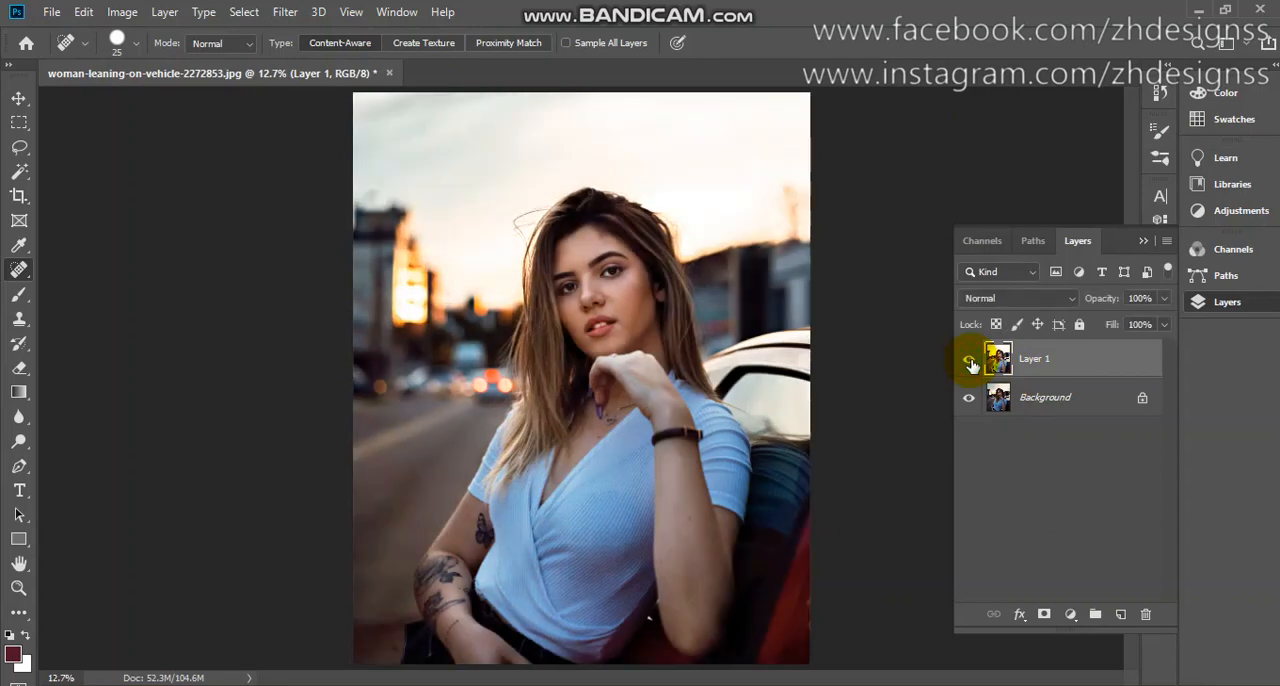
mouse_move(968, 360)
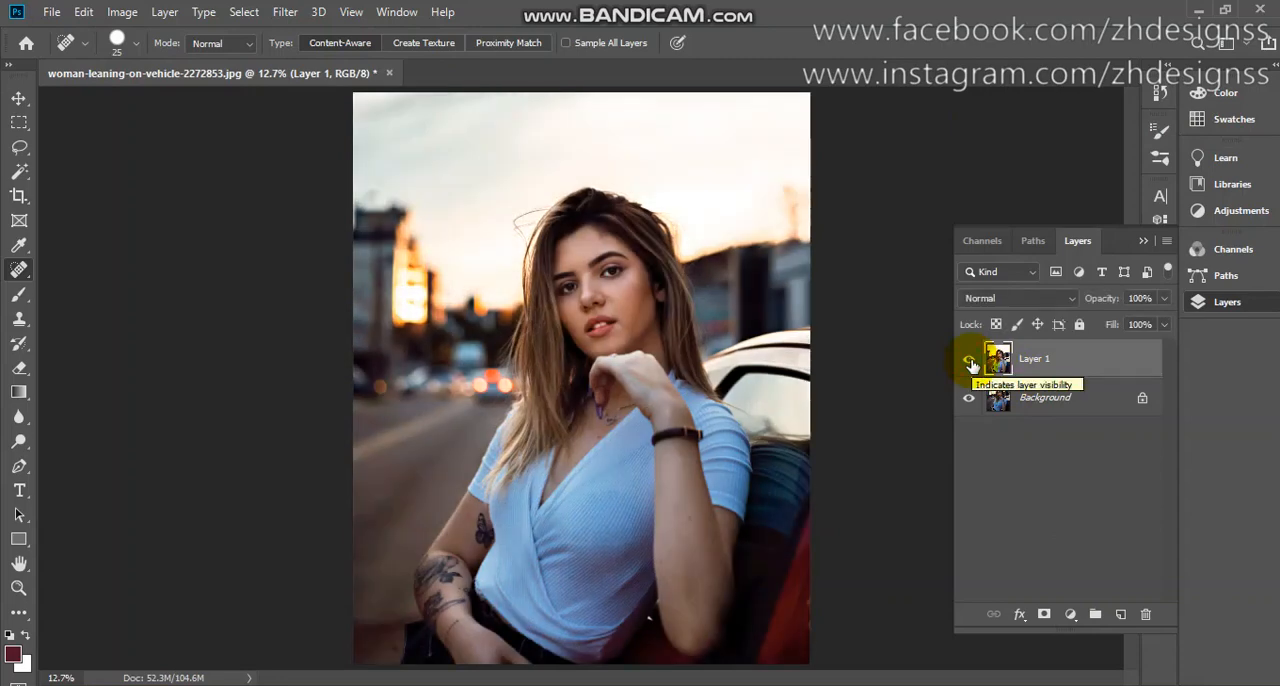
key("ctrl+j")
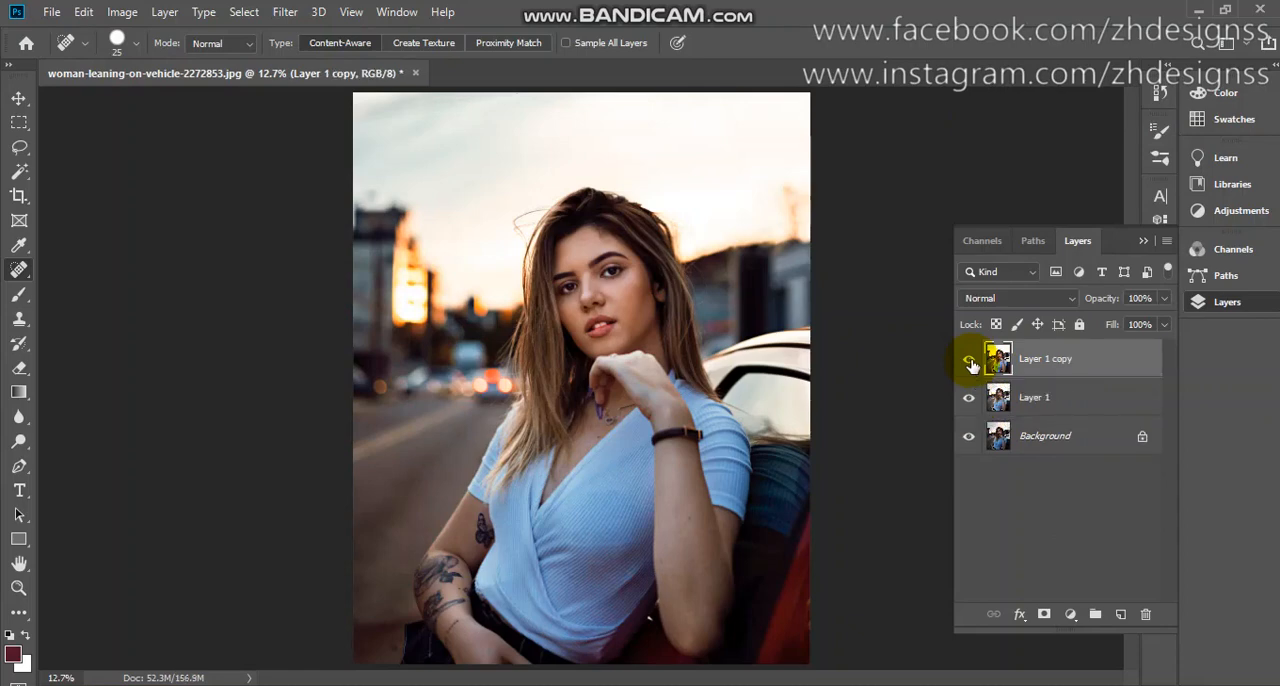
Open Camera Raw presets on Layer 1 copy and try High Contrast & Detail.
left_click(284, 12)
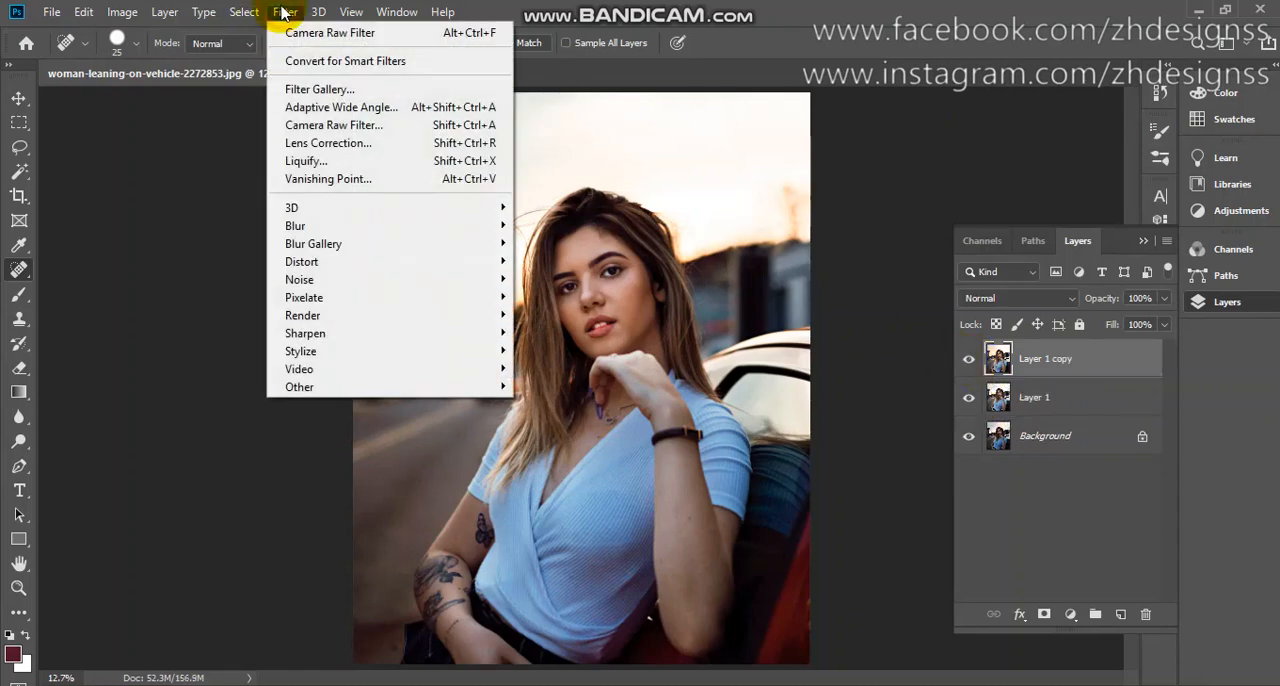
mouse_move(344, 124)
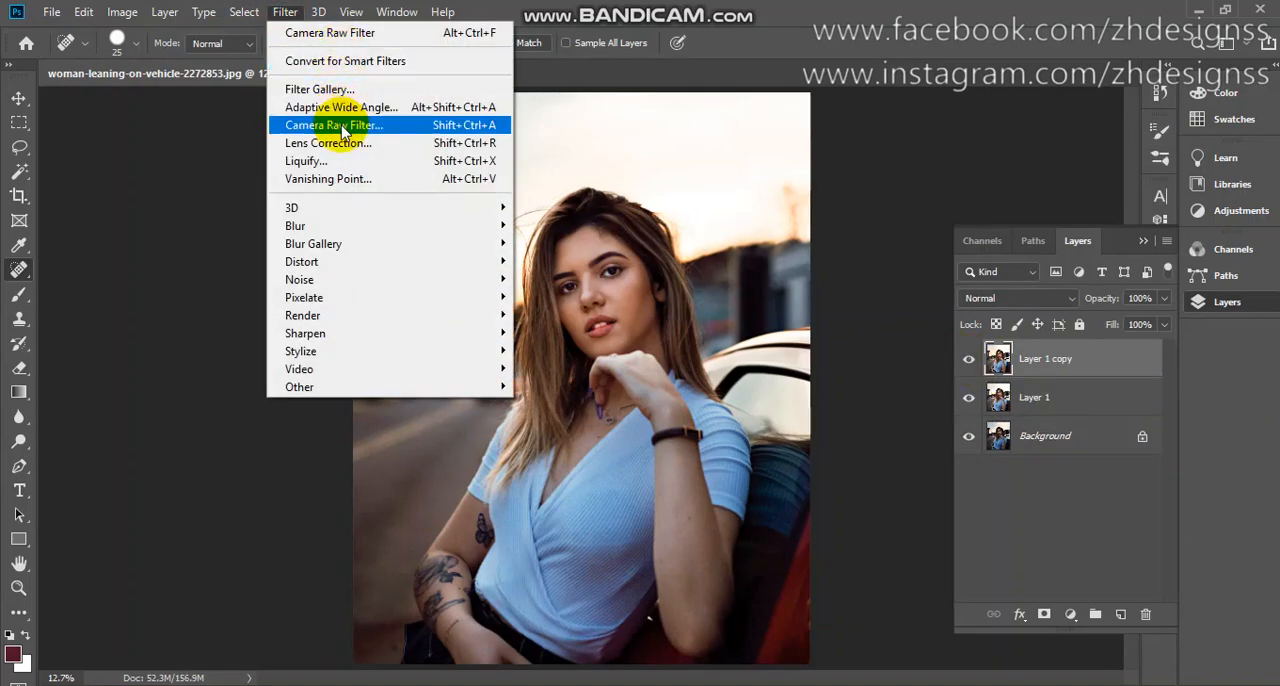
left_click(332, 124)
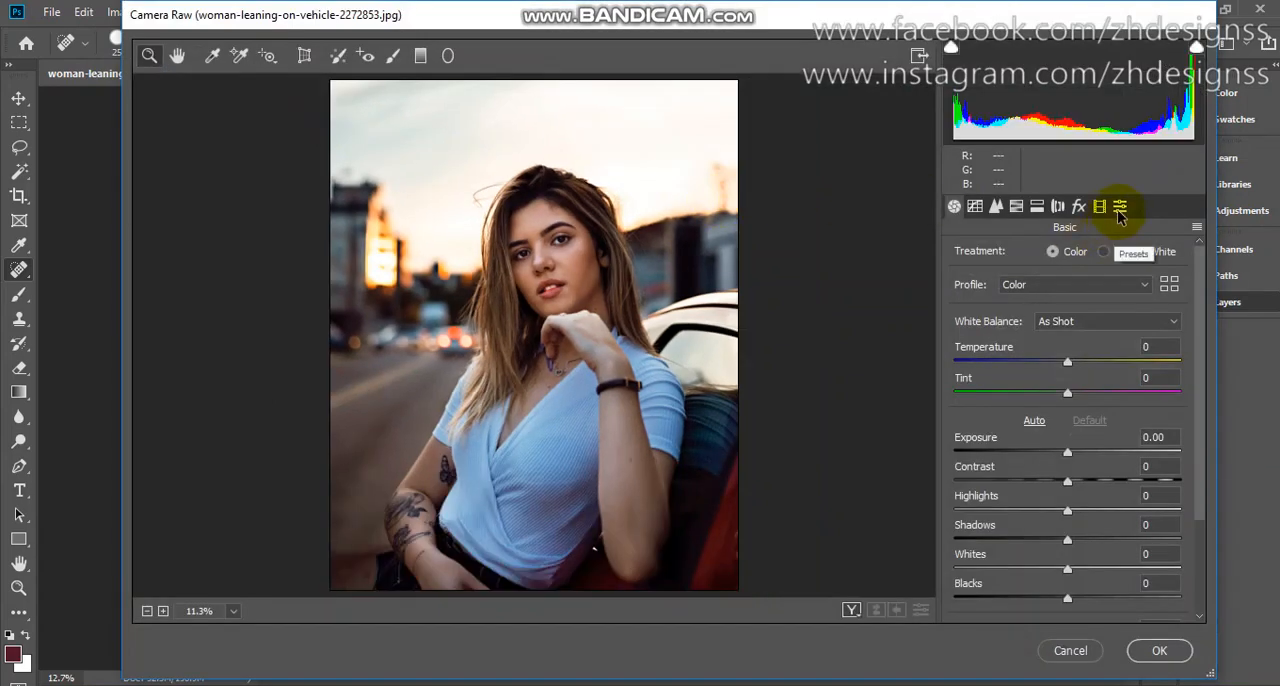
left_click(1120, 208)
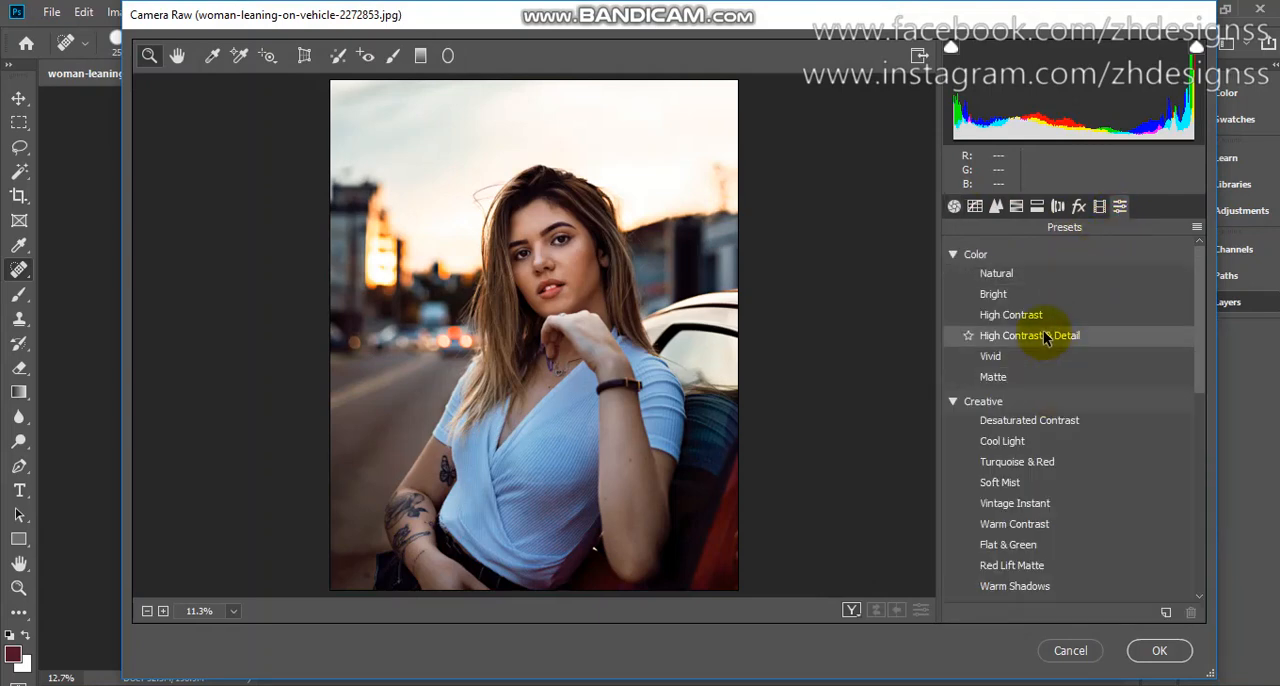
left_click(1030, 336)
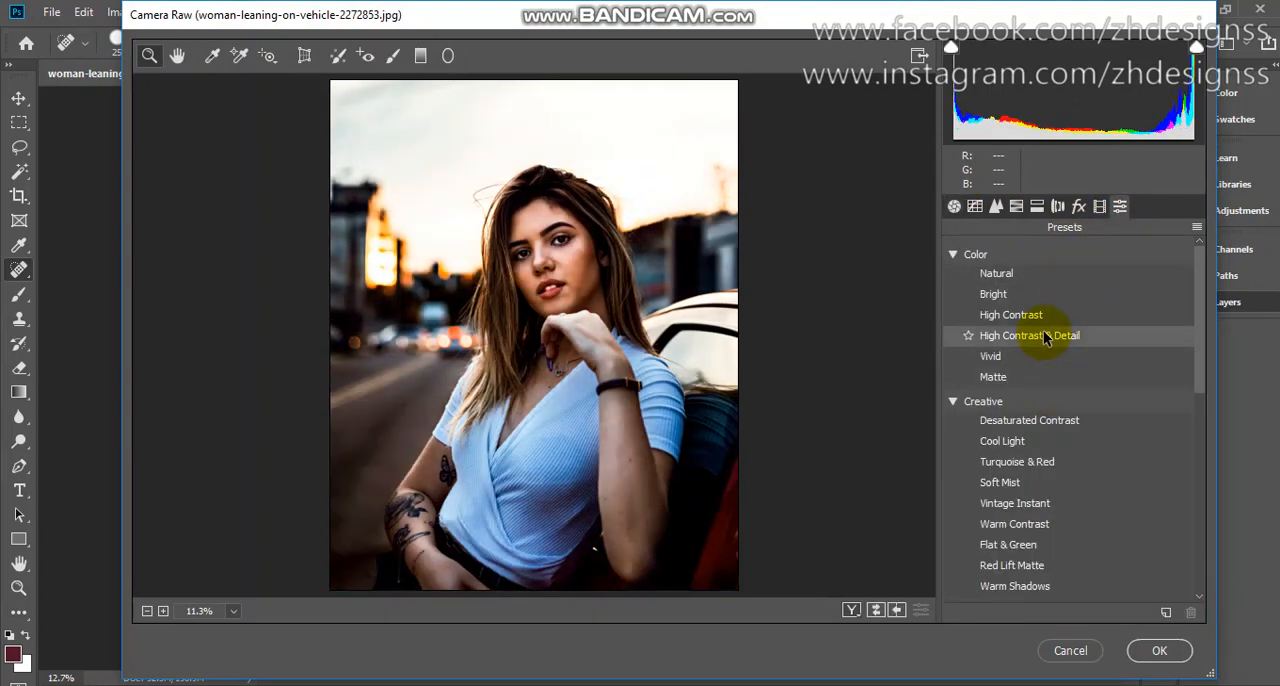
Apply the Creative > Soft Mist preset to Layer 1 copy.
left_click(1000, 482)
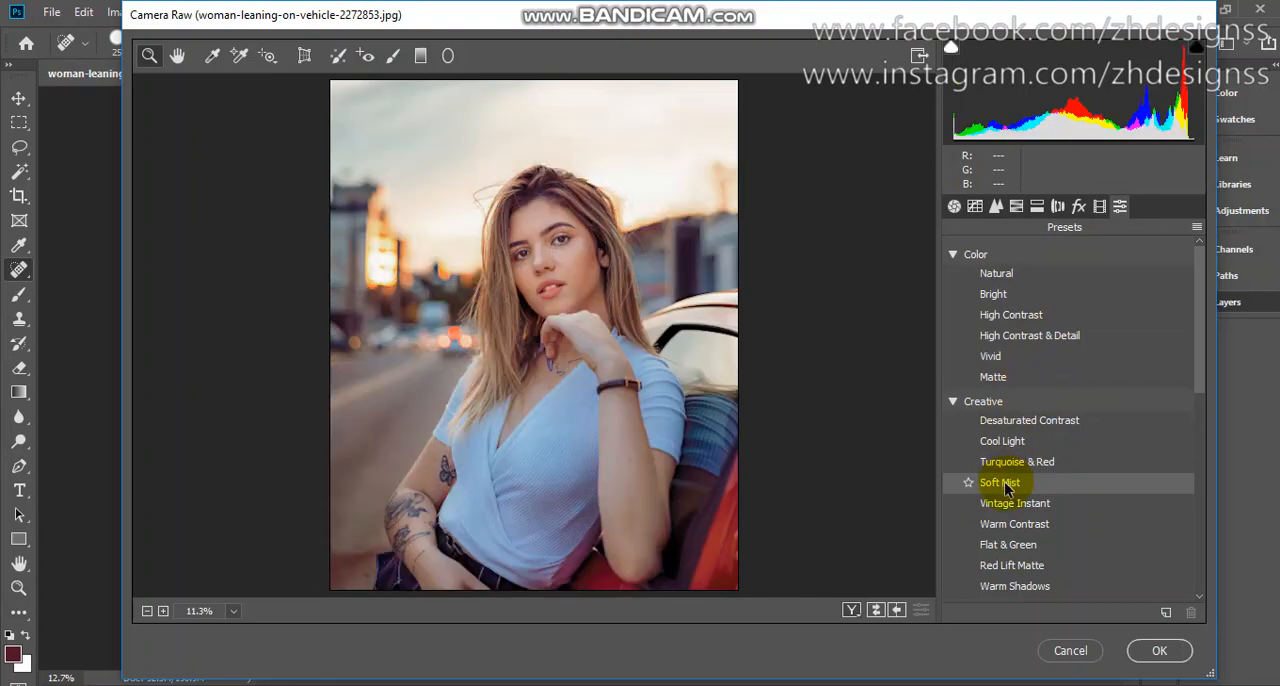
left_click(1000, 482)
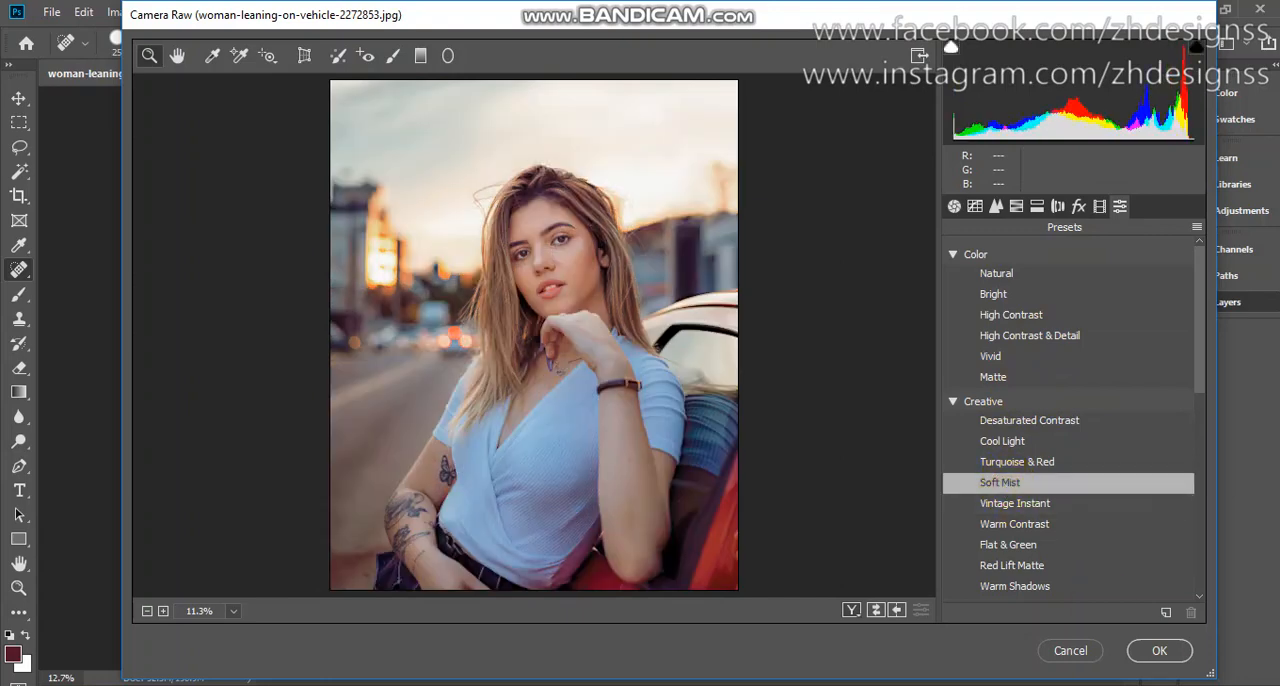
left_click(1160, 650)
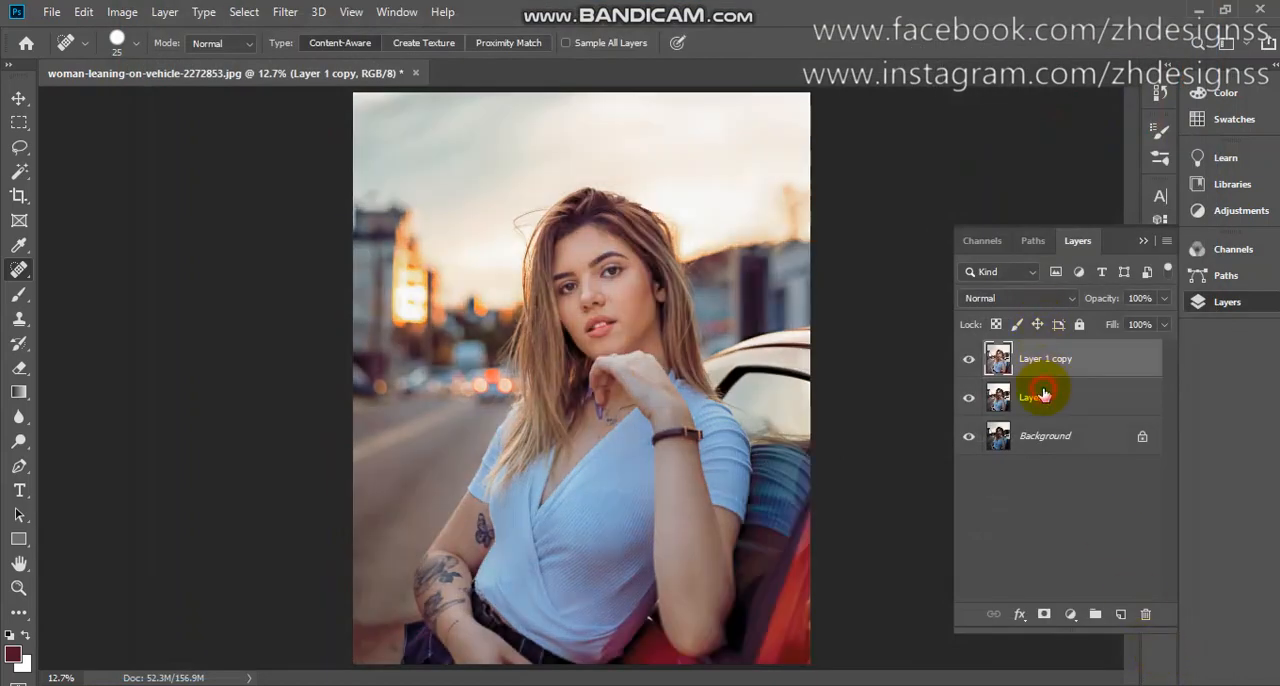
left_click(1044, 396)
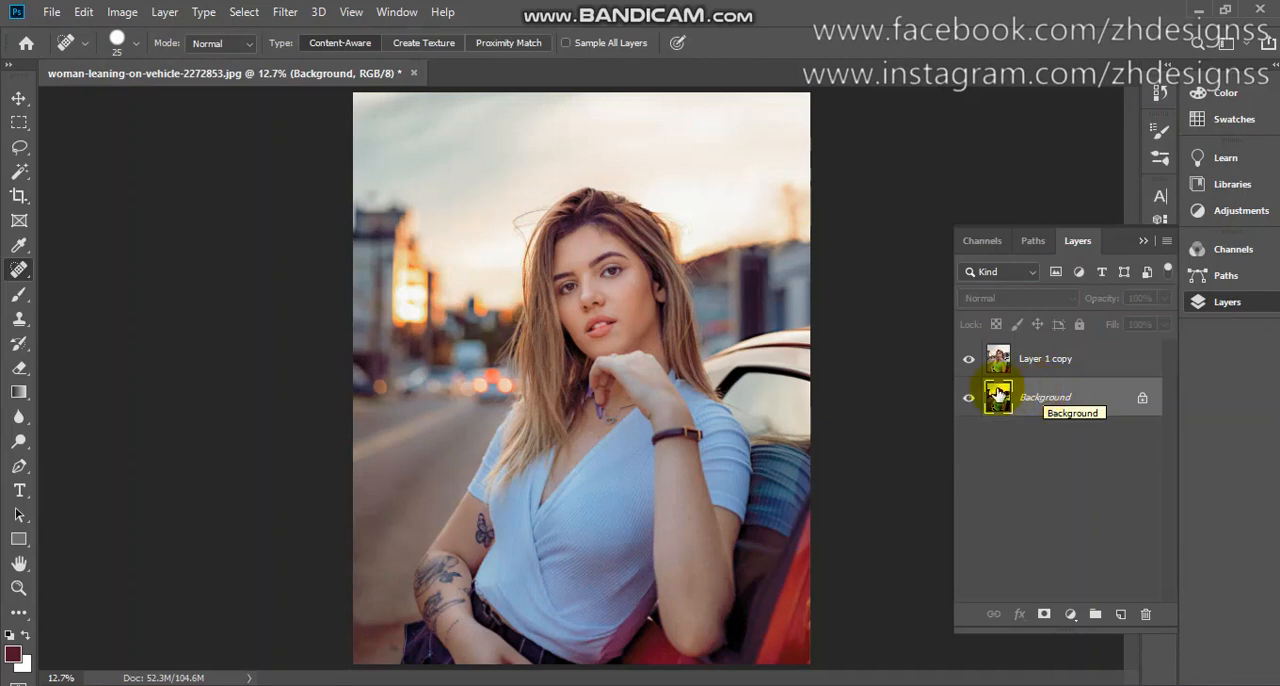